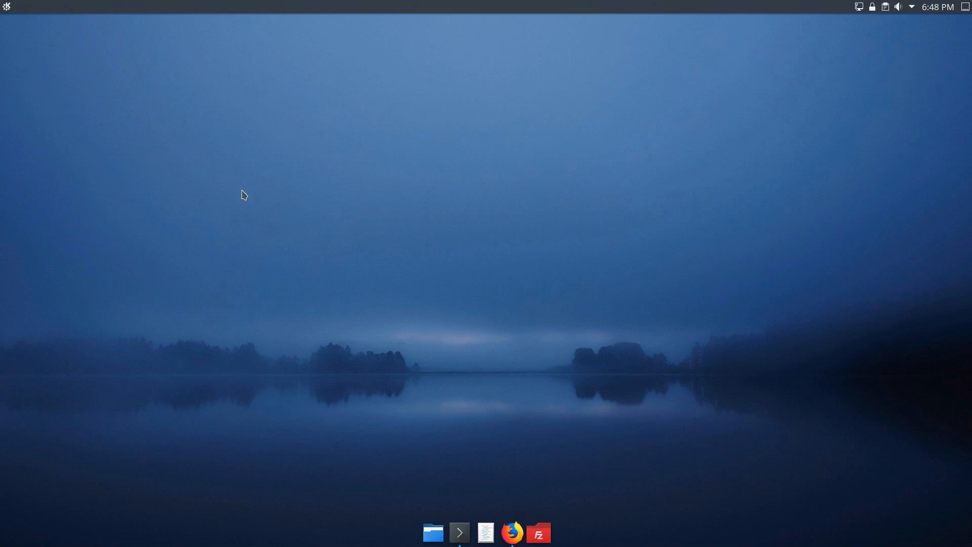
Step: Open System Settings to the touchpad's scrolling options under input devices
click(7, 7)
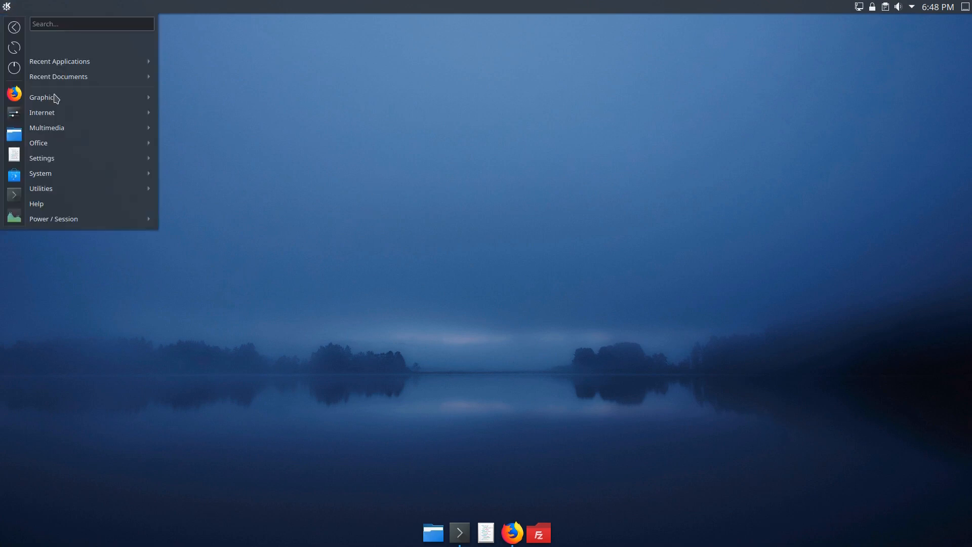
click(313, 208)
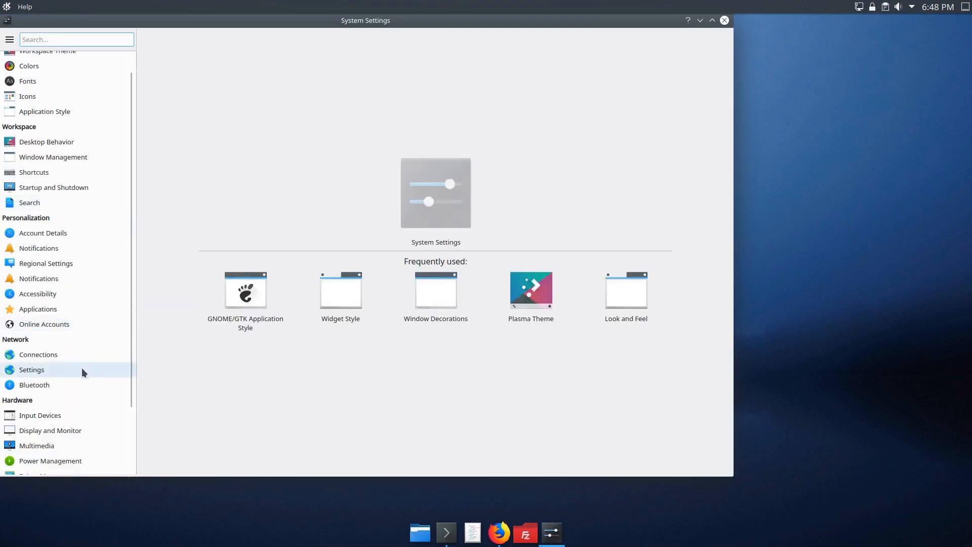
click(39, 414)
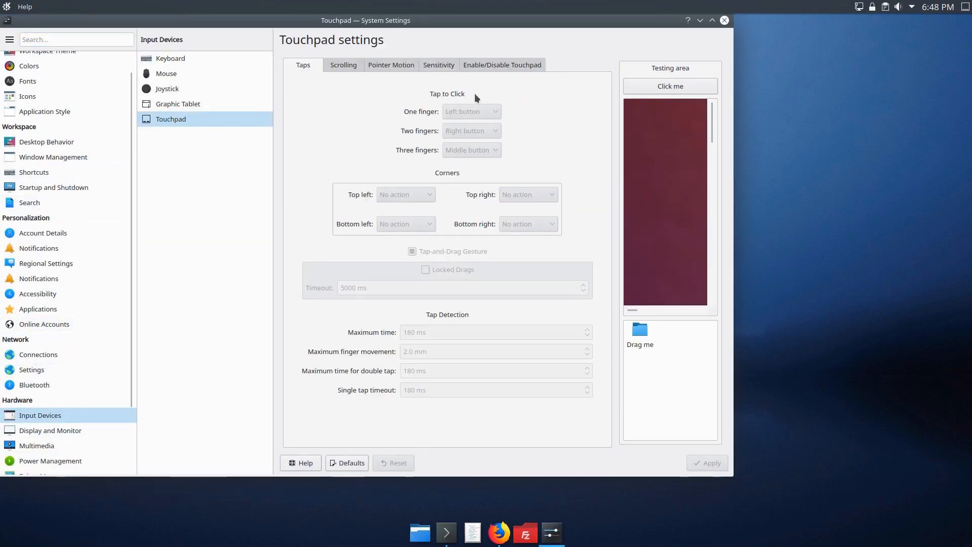
click(342, 64)
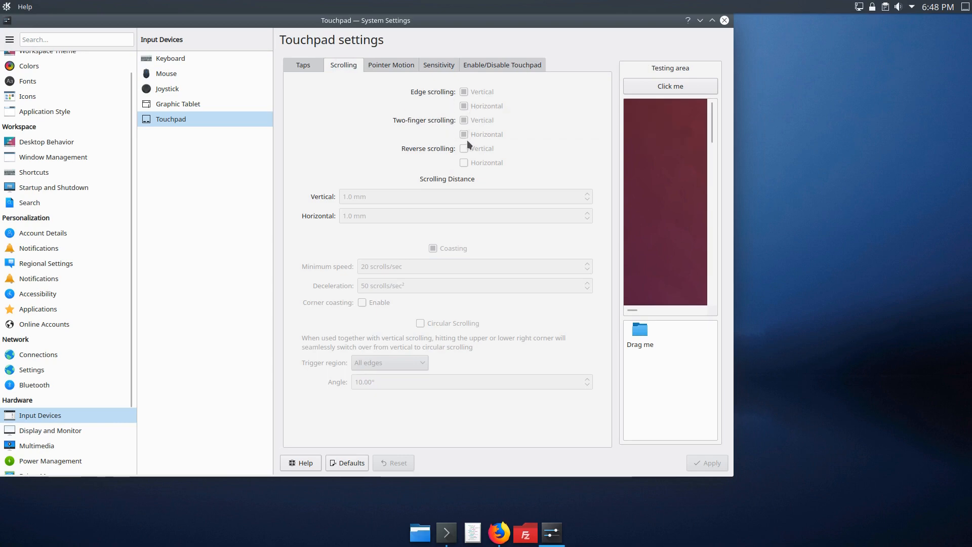
mouse_move(372, 151)
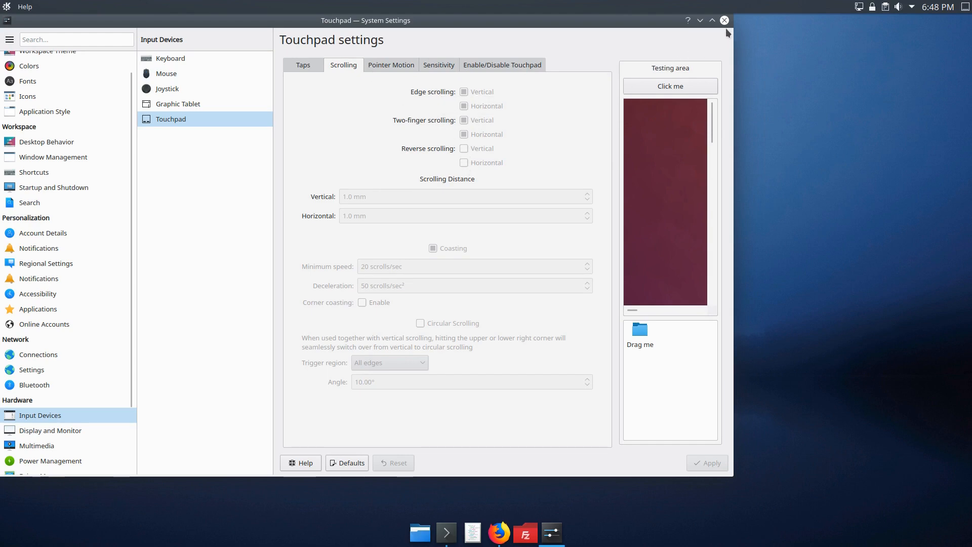
mouse_move(724, 21)
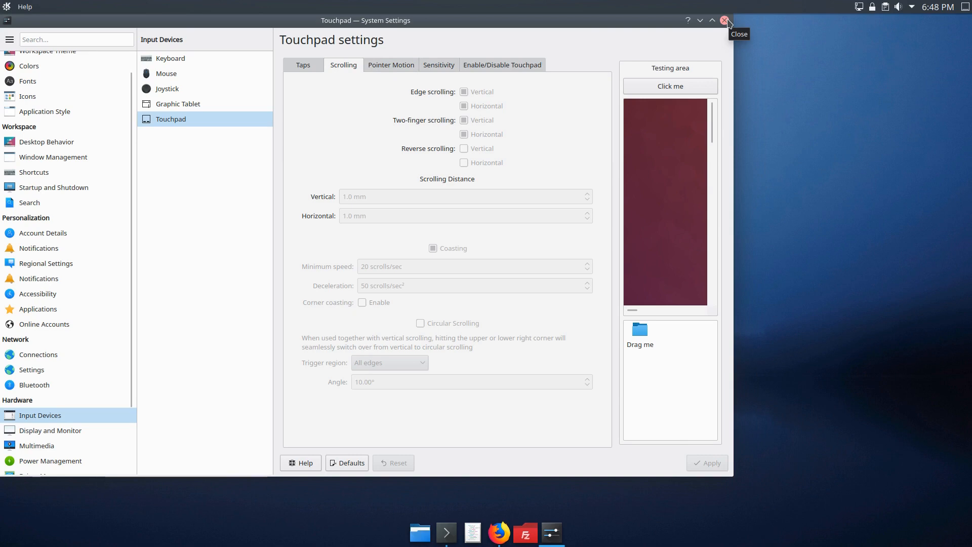
mouse_move(426, 137)
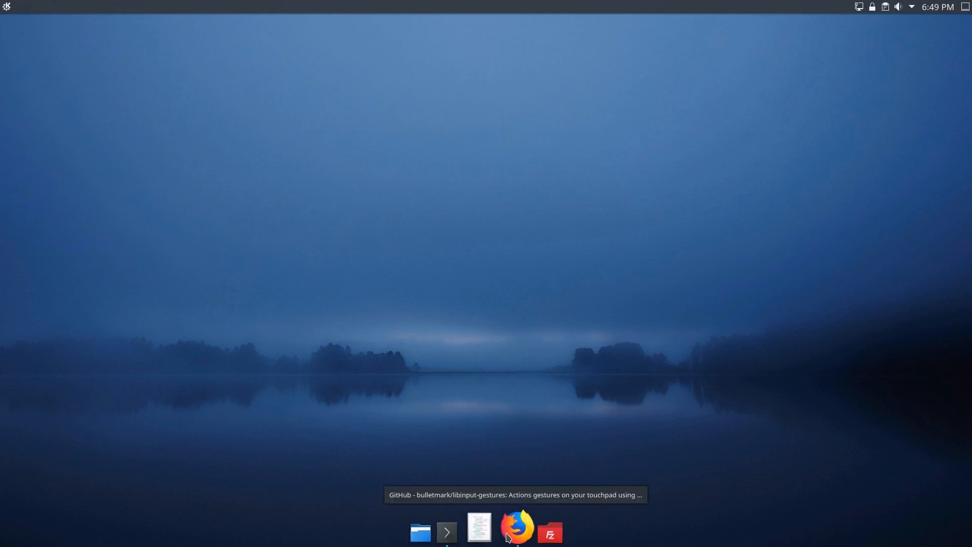
Step: Bring up the libinput-gestures GitHub page and read the README down to INSTALLATION
click(517, 531)
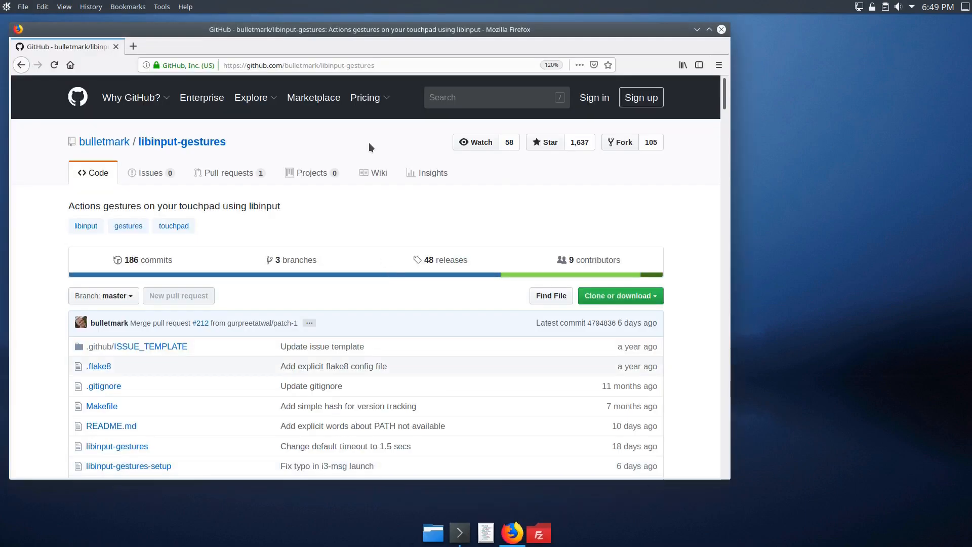
scroll(down, 3)
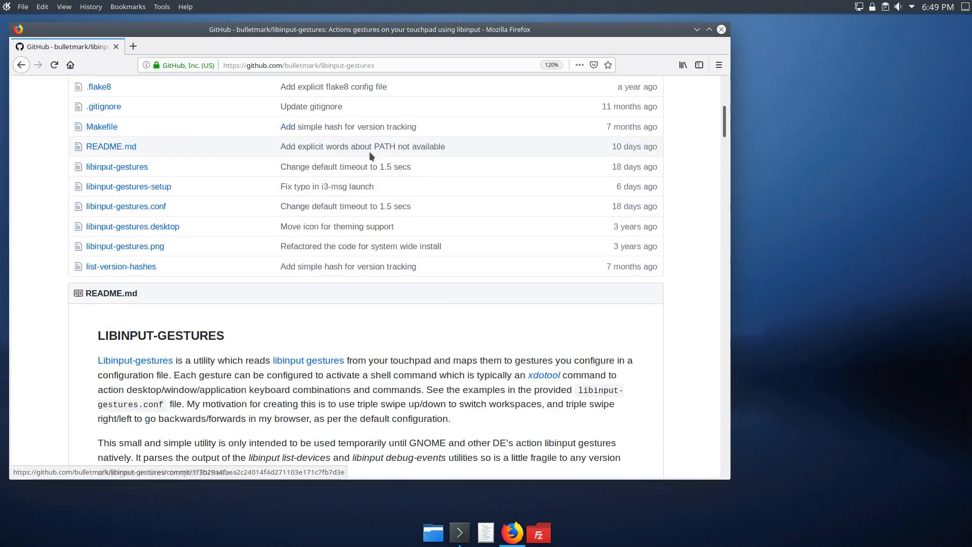
scroll(down, 3)
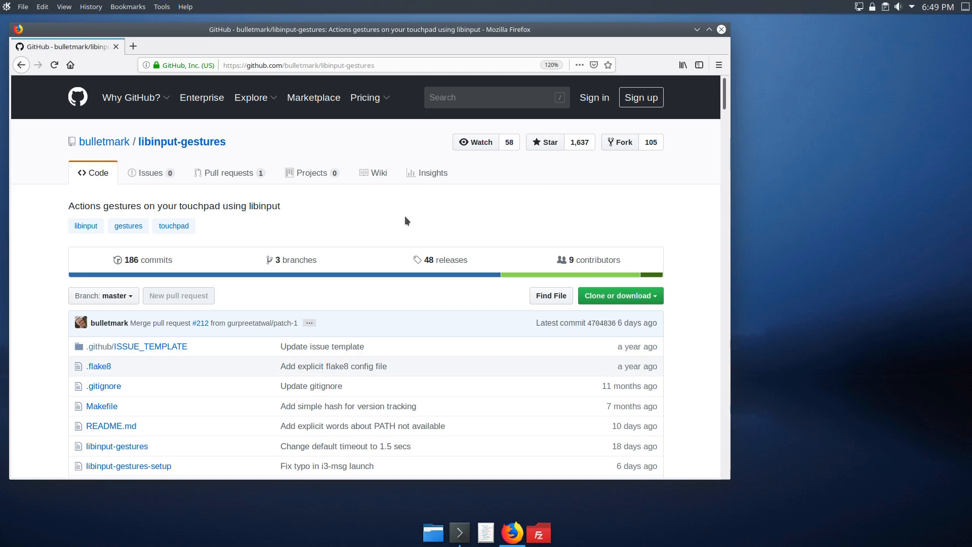
scroll(down, 3)
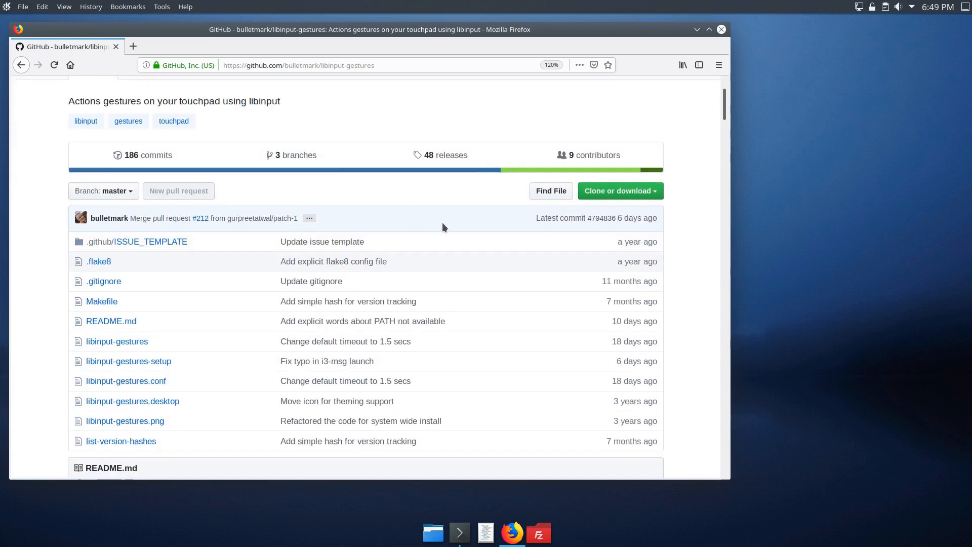
scroll(down, 3)
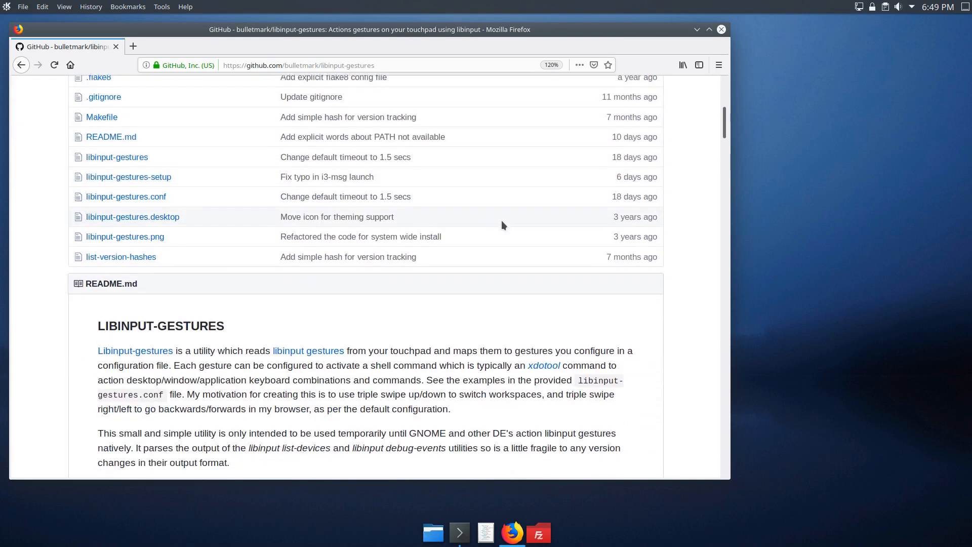
scroll(down, 3)
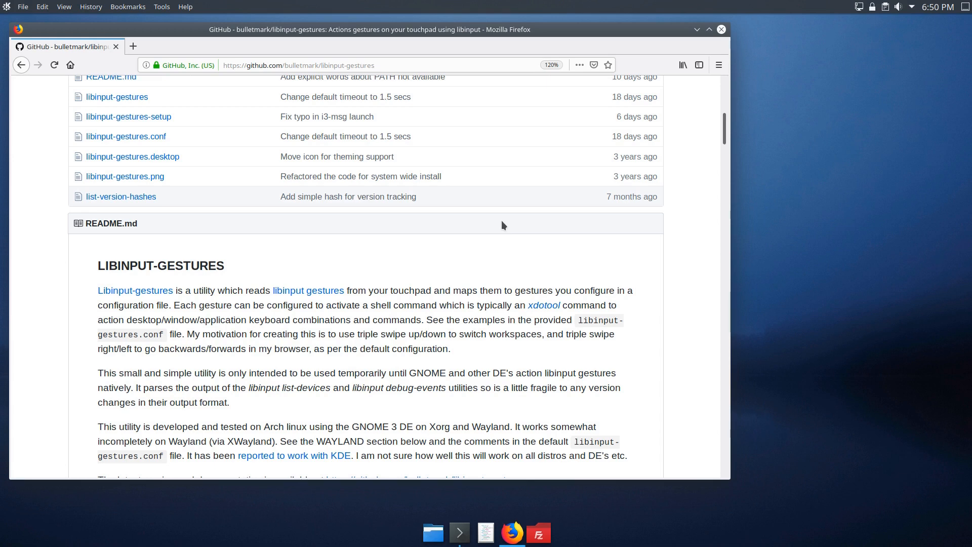
scroll(down, 3)
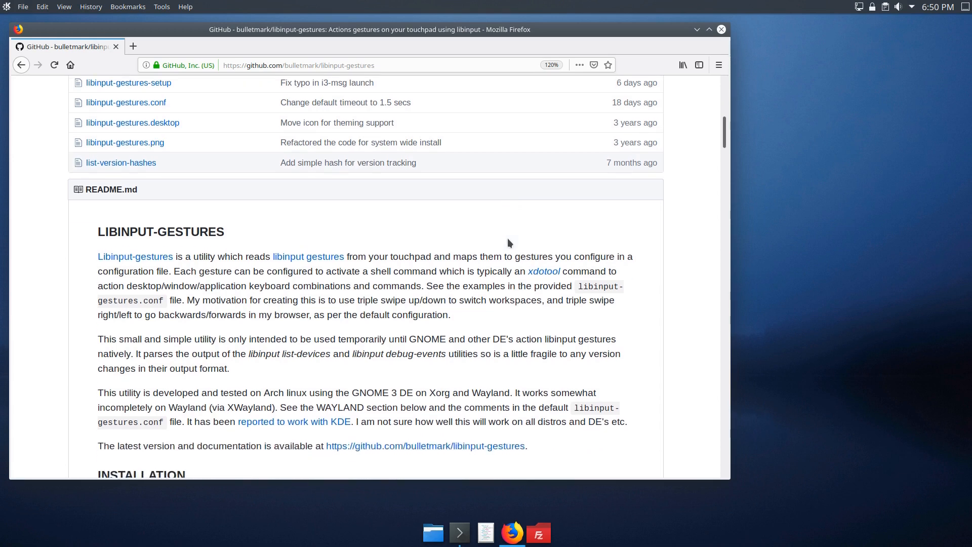
scroll(down, 3)
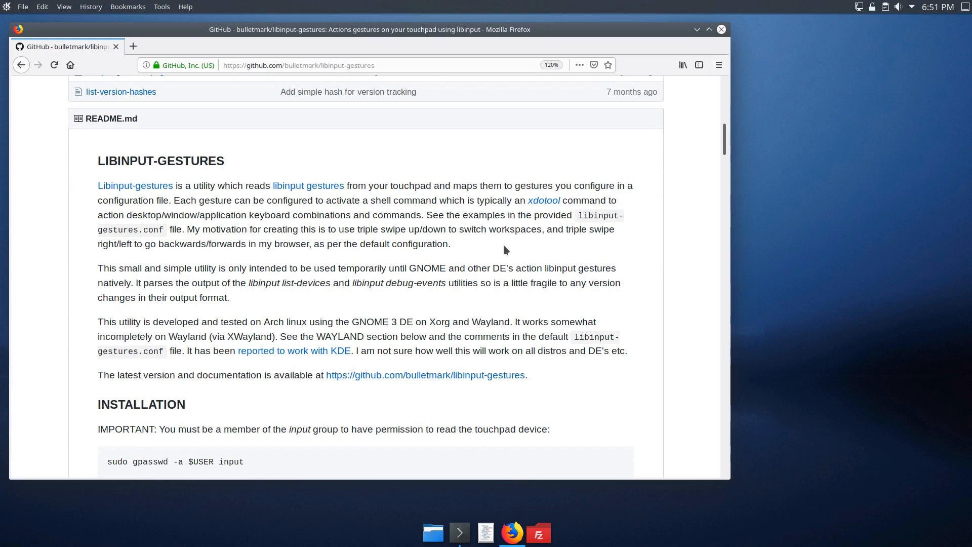
scroll(down, 3)
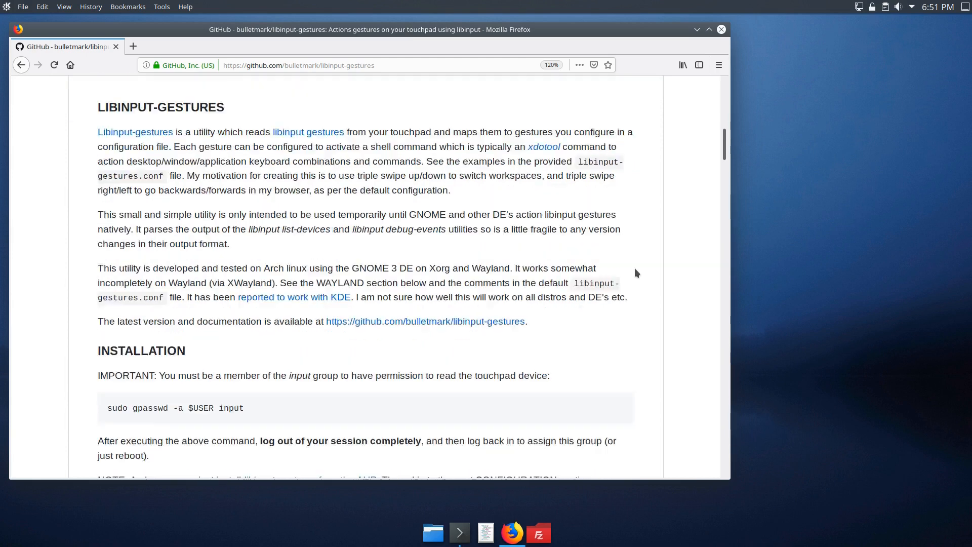
scroll(down, 3)
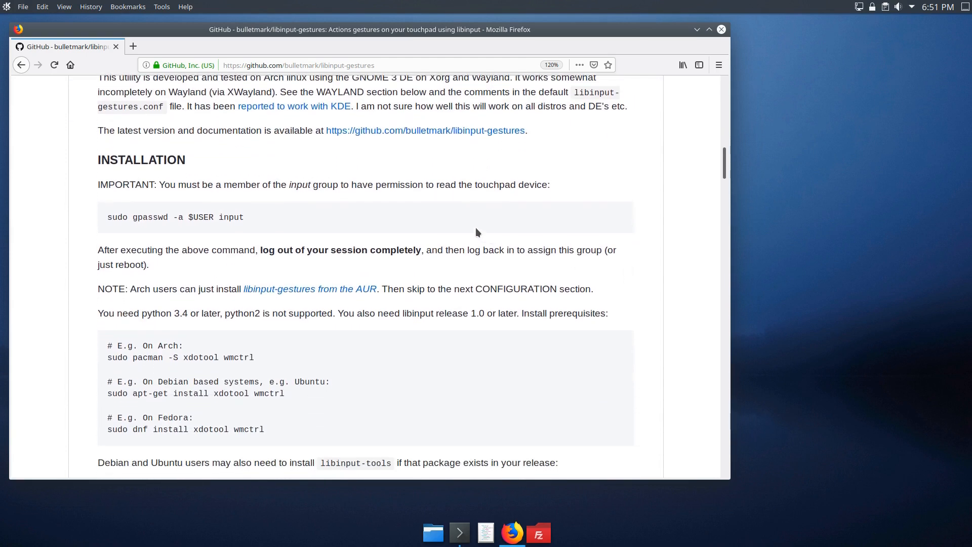
scroll(down, 3)
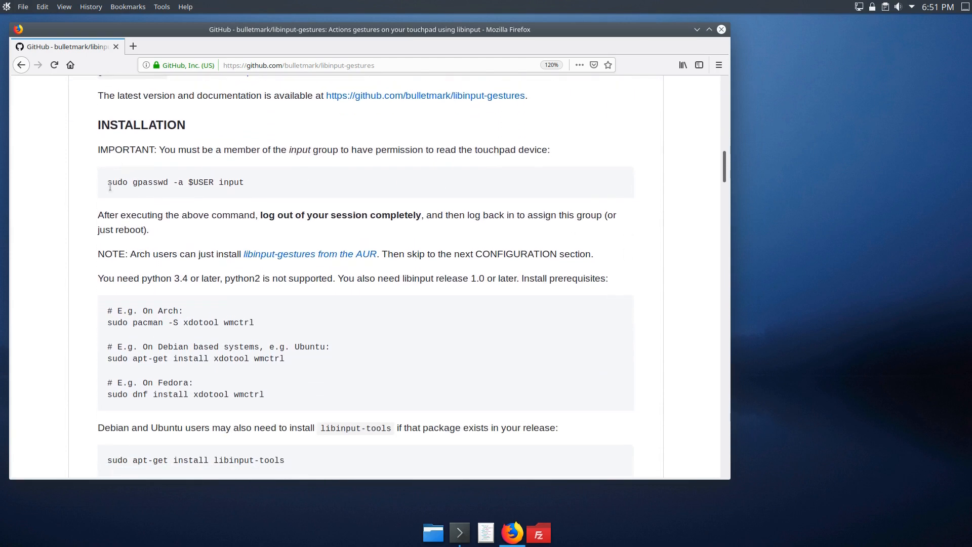
mouse_move(590, 369)
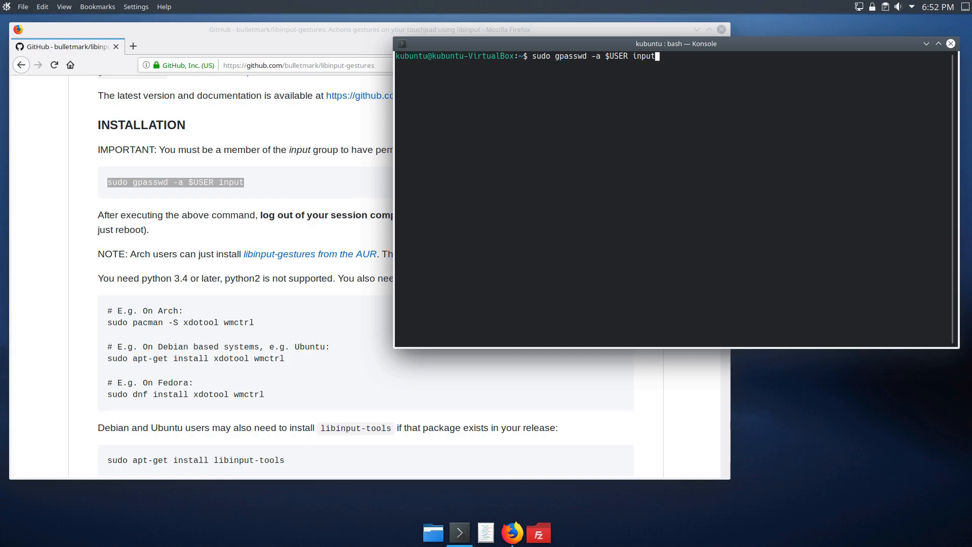
mouse_move(603, 61)
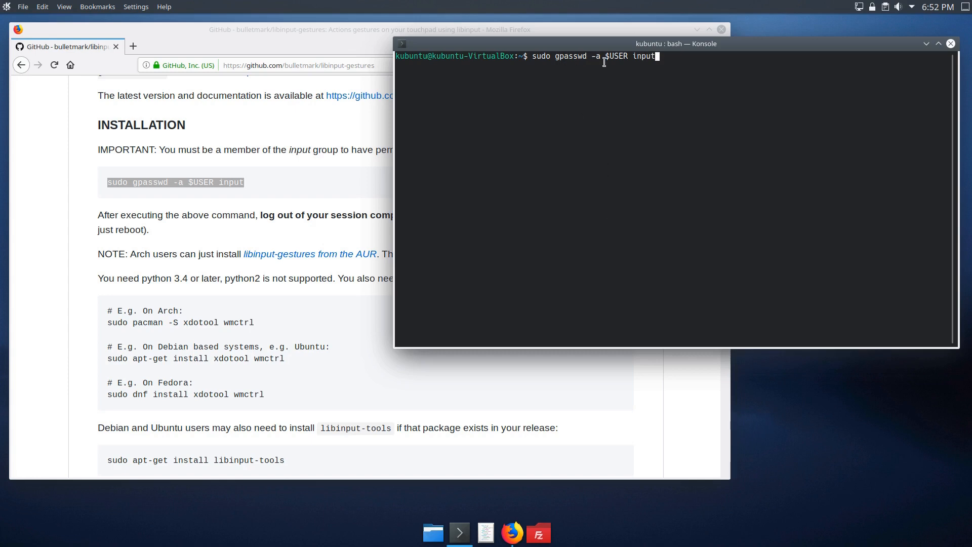
mouse_move(605, 55)
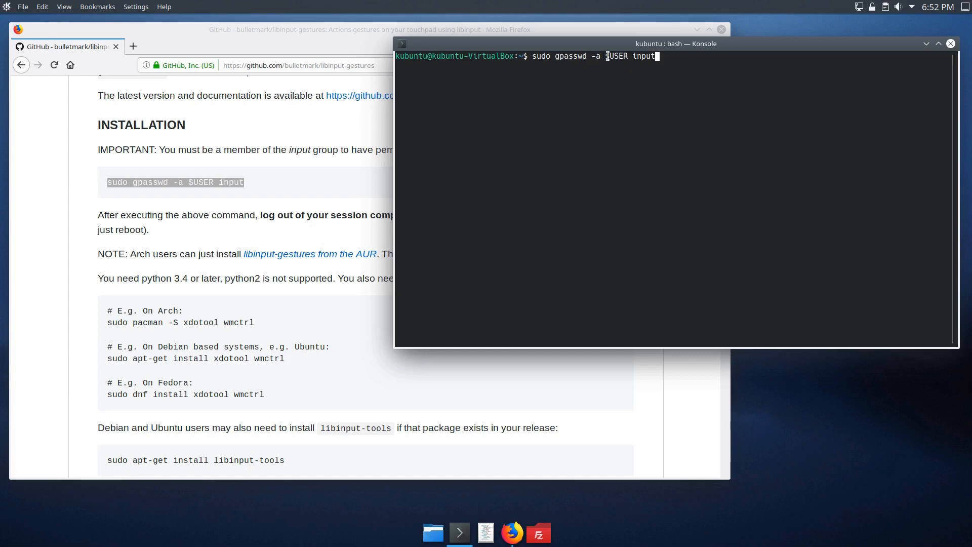
Step: Inspect $USER in the pasted 'sudo gpasswd' input-group command in Konsole
double_click(616, 55)
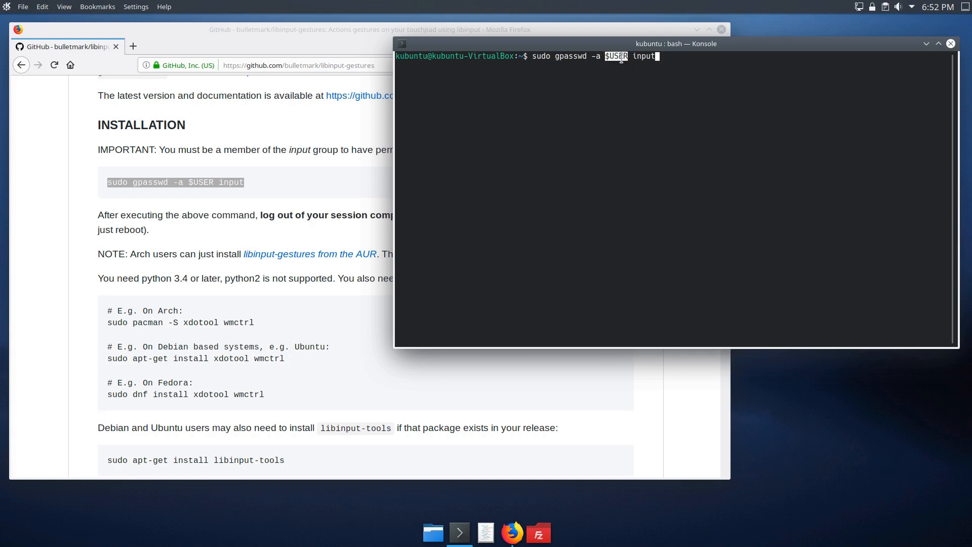
click(682, 57)
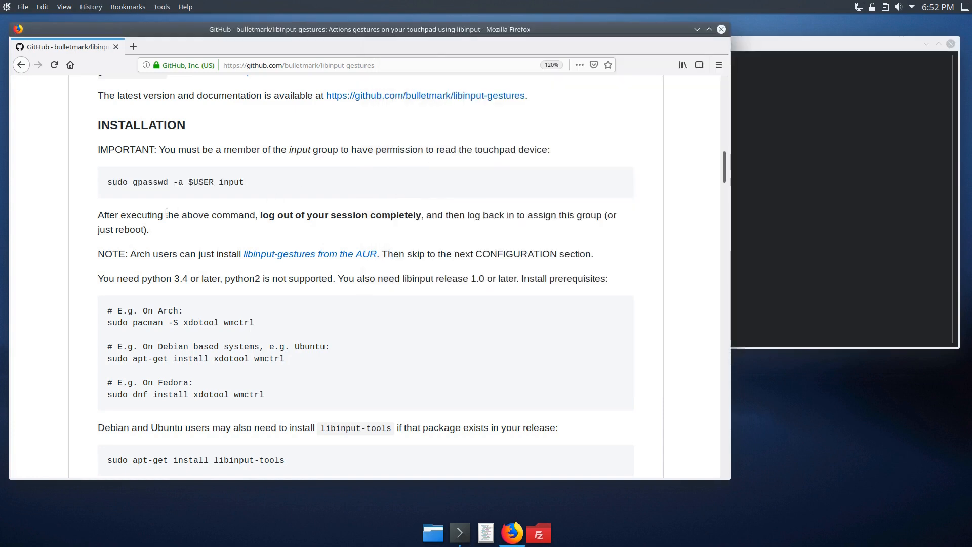
Step: Copy 'sudo apt-get install xdotool wmctrl' from the page into the Konsole prompt
drag(261, 215, 420, 215)
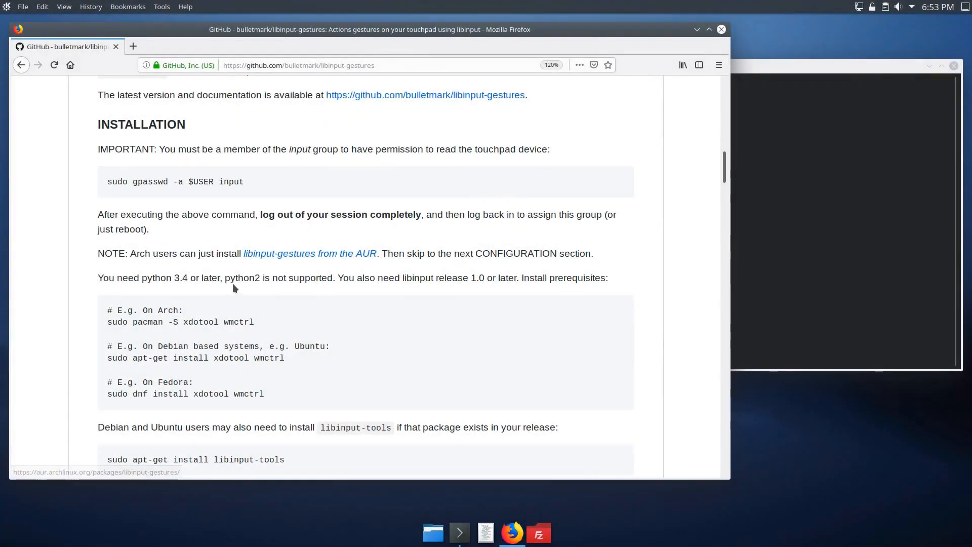
scroll(down, 3)
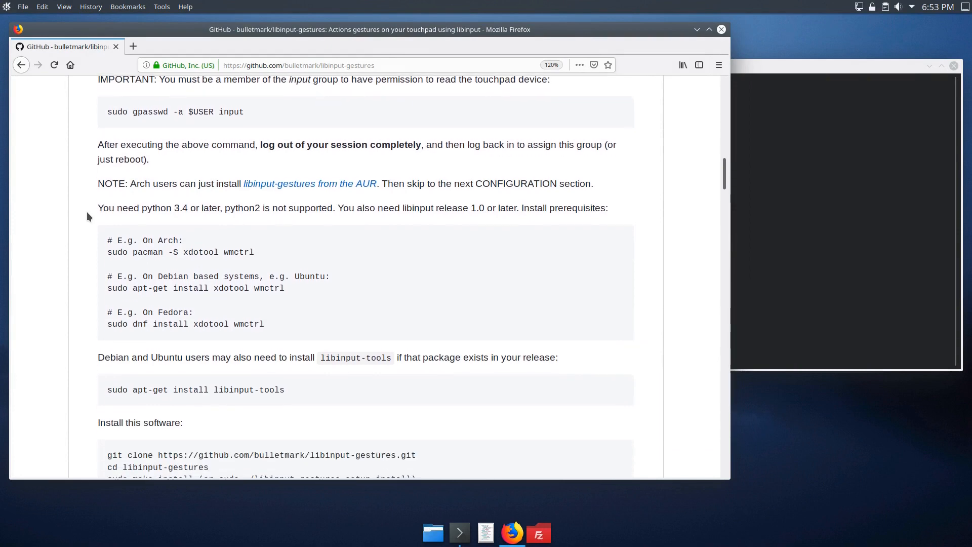
mouse_move(214, 265)
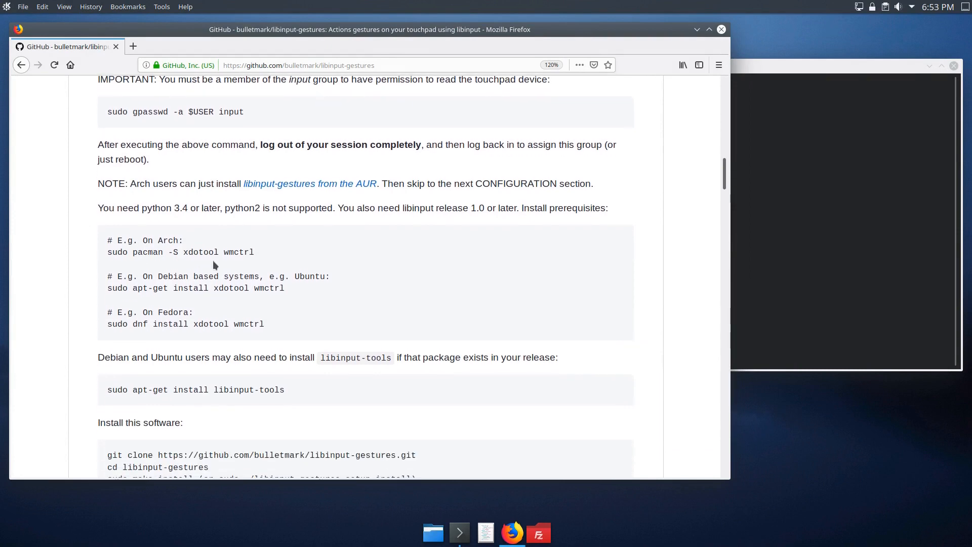
scroll(down, 3)
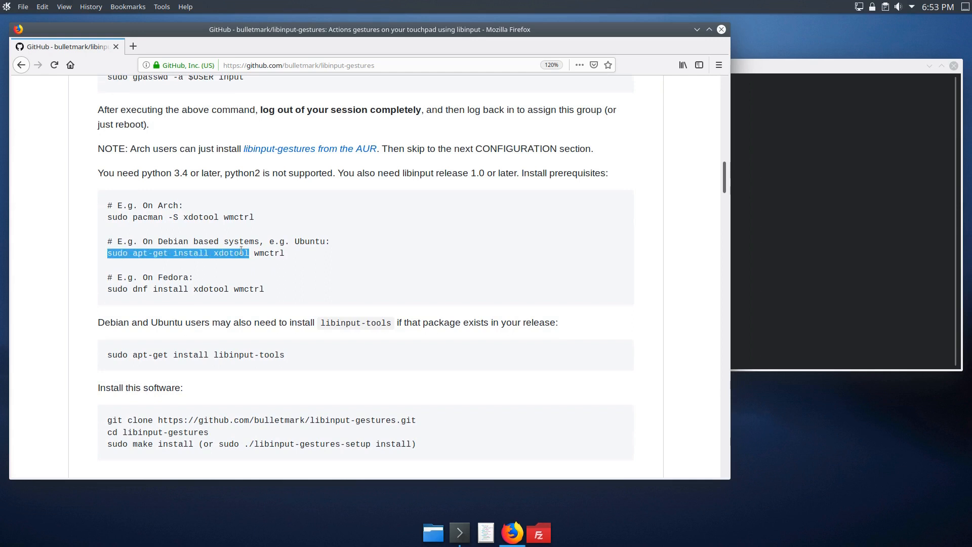
click(355, 263)
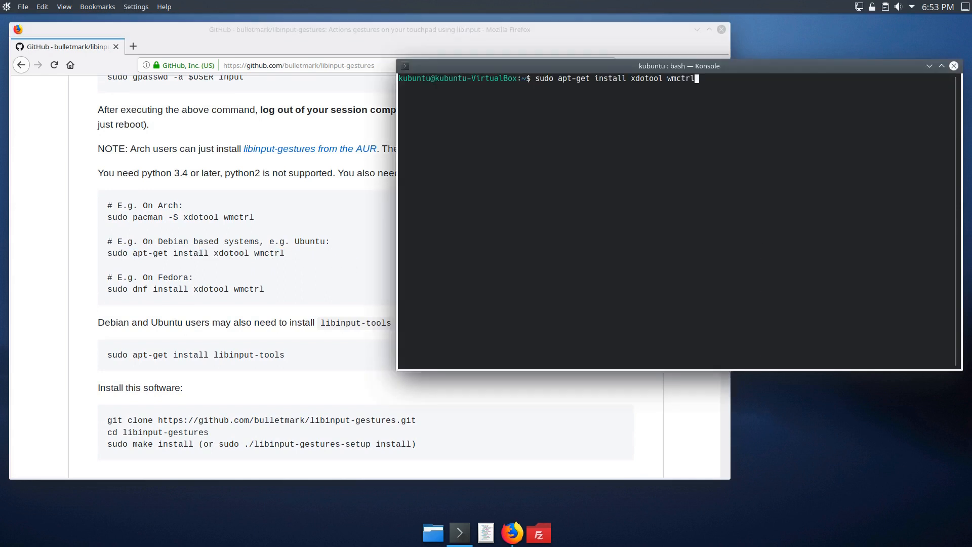
Step: Run 'sudo apt-get install xdotool wmctrl' and authenticate with the sudo password
key(Return)
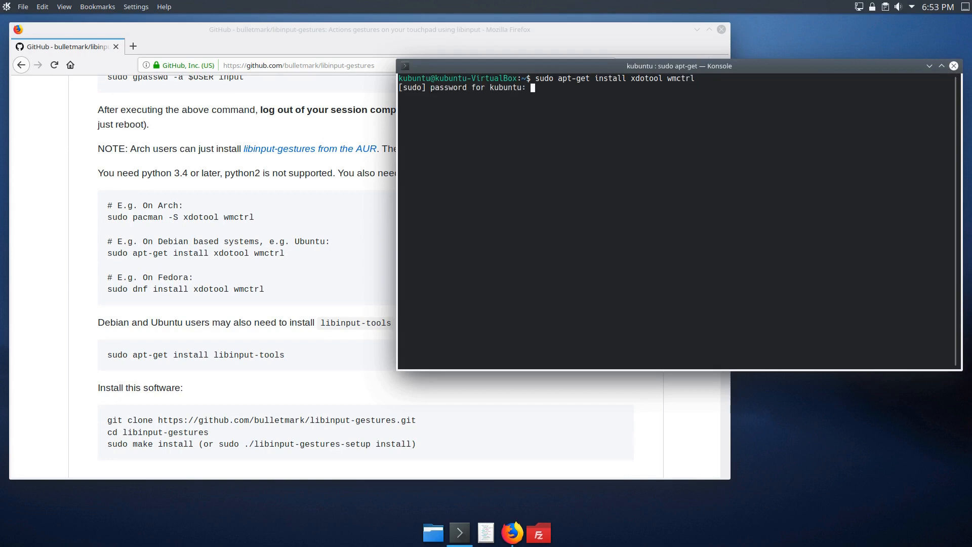
key(Return)
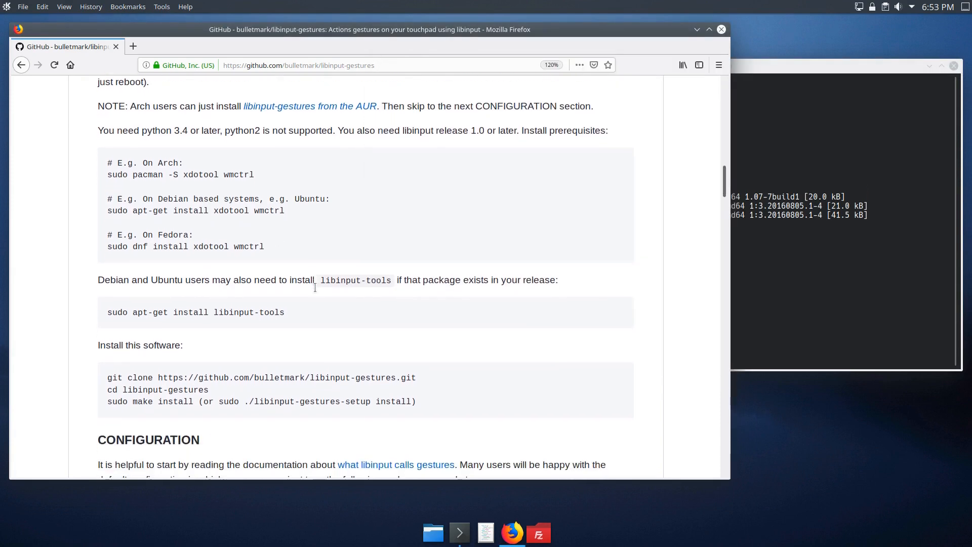
Step: Scroll the README to the 'sudo apt-get install libinput-tools' step
scroll(down, 3)
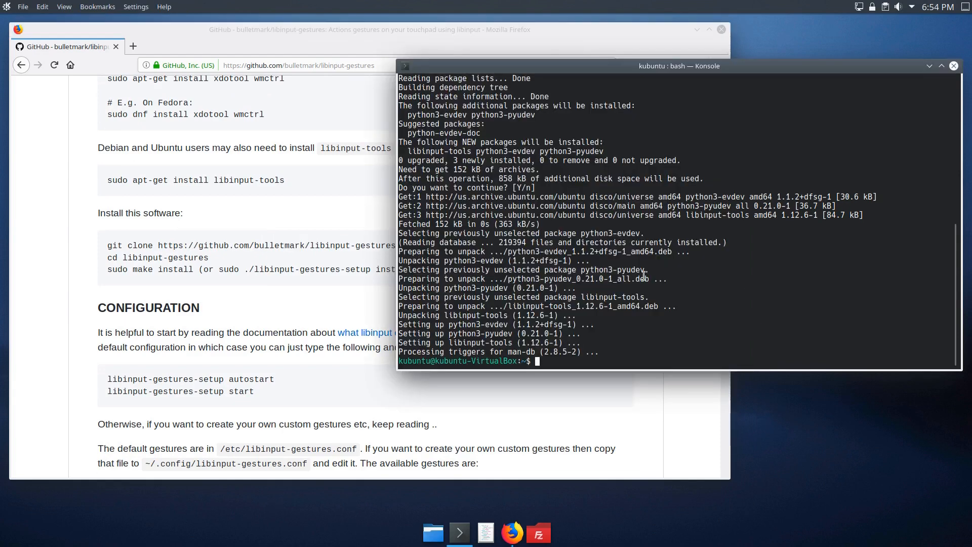
Step: Move into Downloads and install git with 'sudo apt install git'
text(cd Dow)
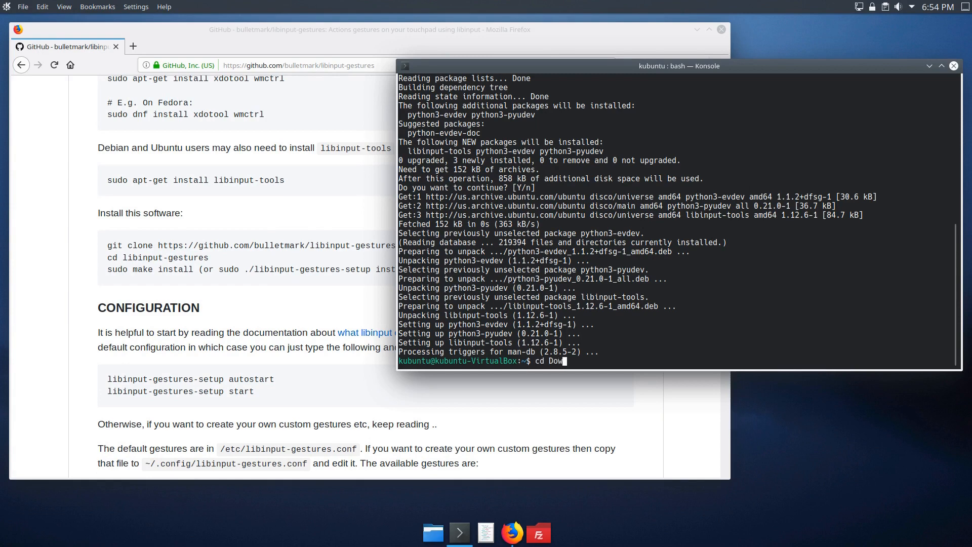
key(Return)
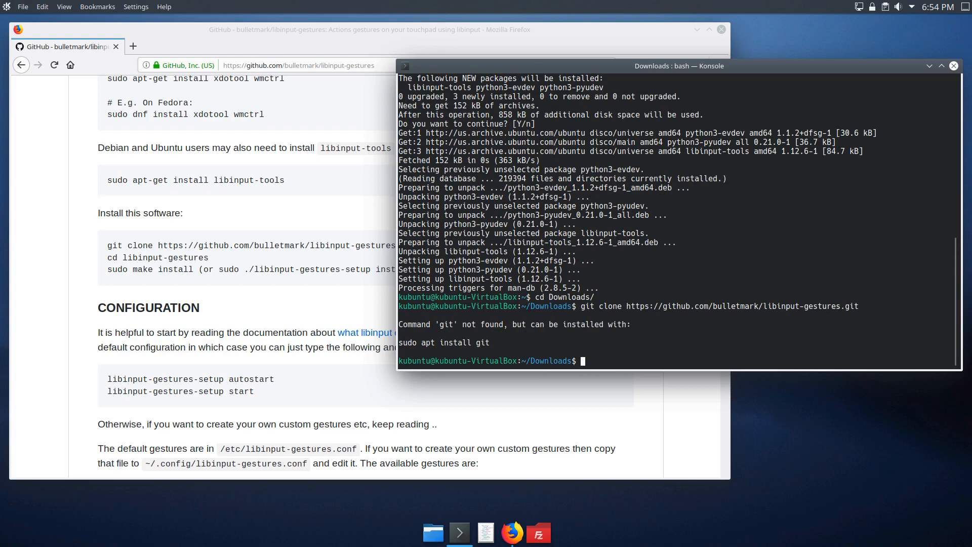
text(sudo in)
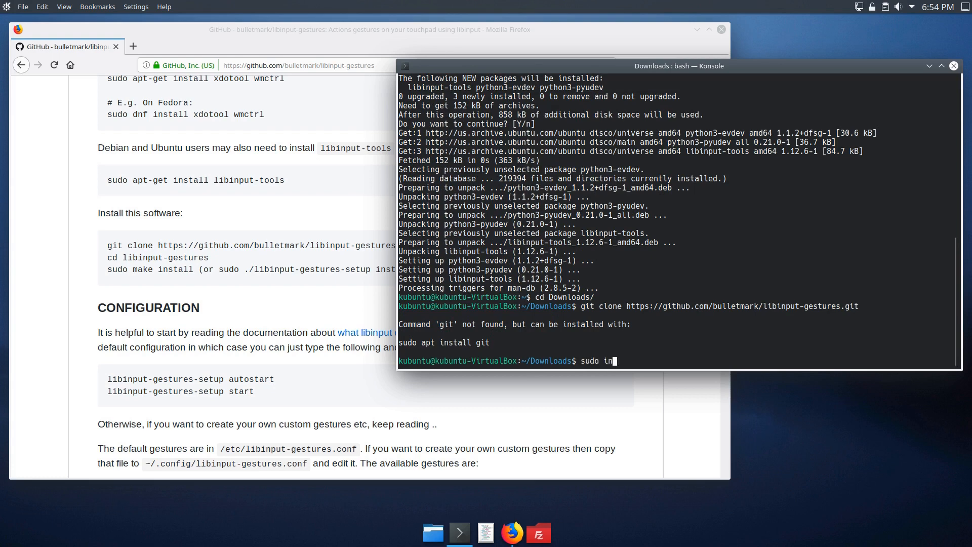
text(apt ina)
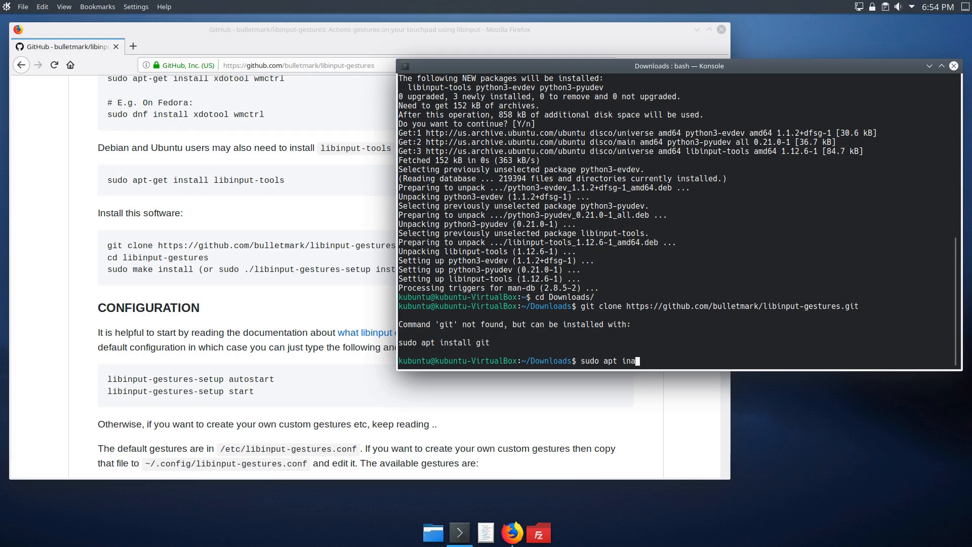
text(stall git)
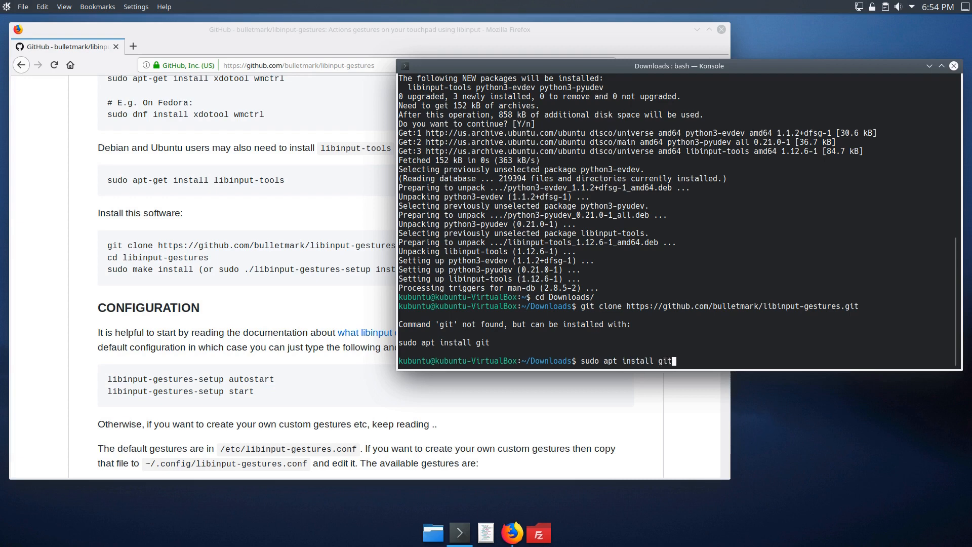
key(Return)
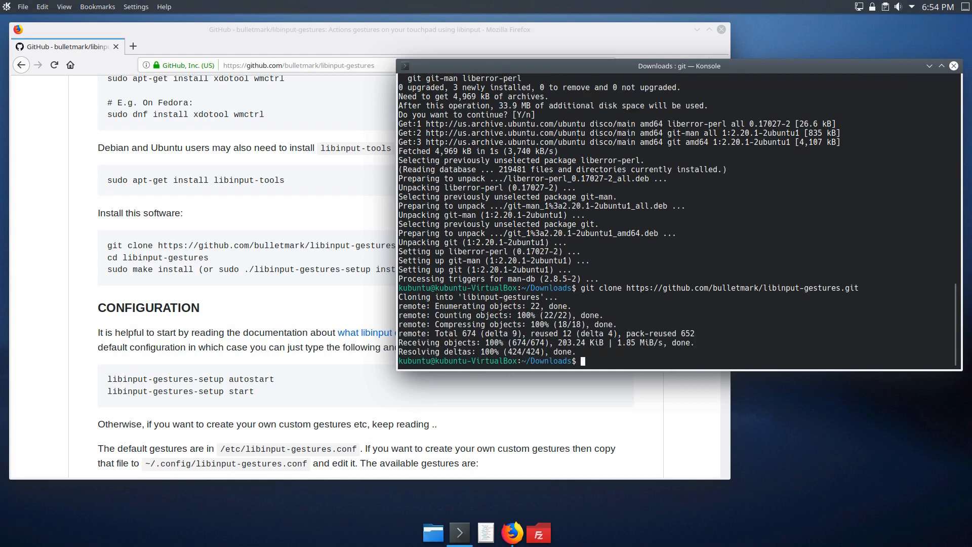
text(cd)
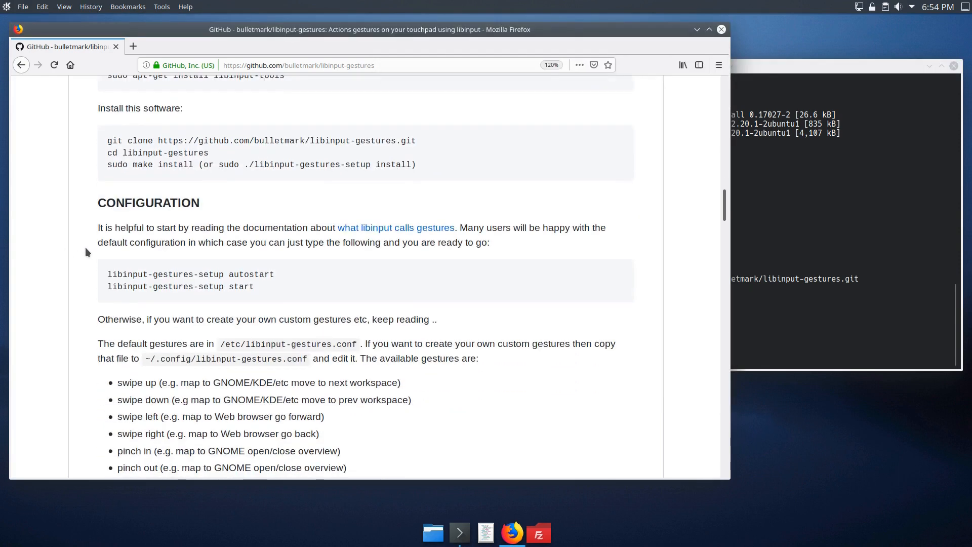
mouse_move(177, 164)
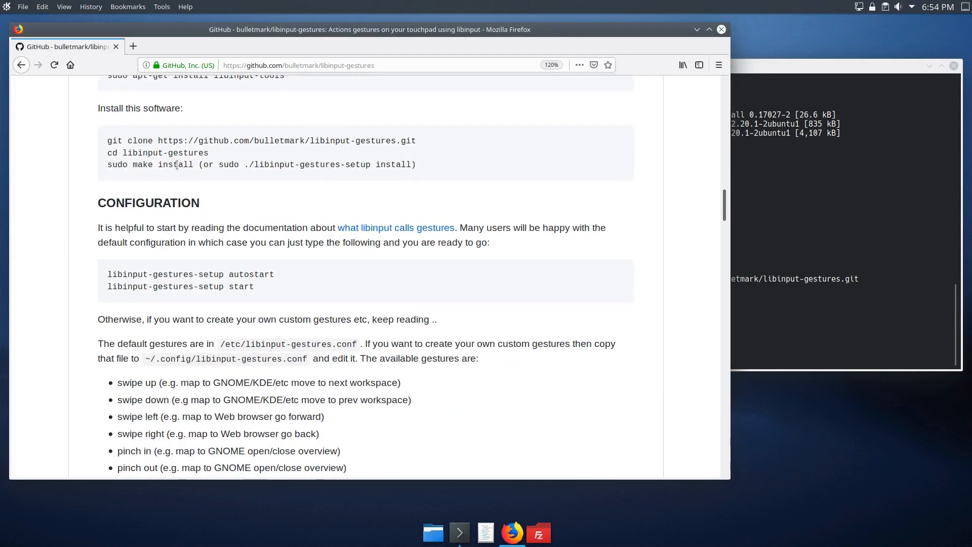
Step: Select 'sudo ./libinput-gestures-setup install' on the page and switch to Konsole
drag(219, 164, 339, 164)
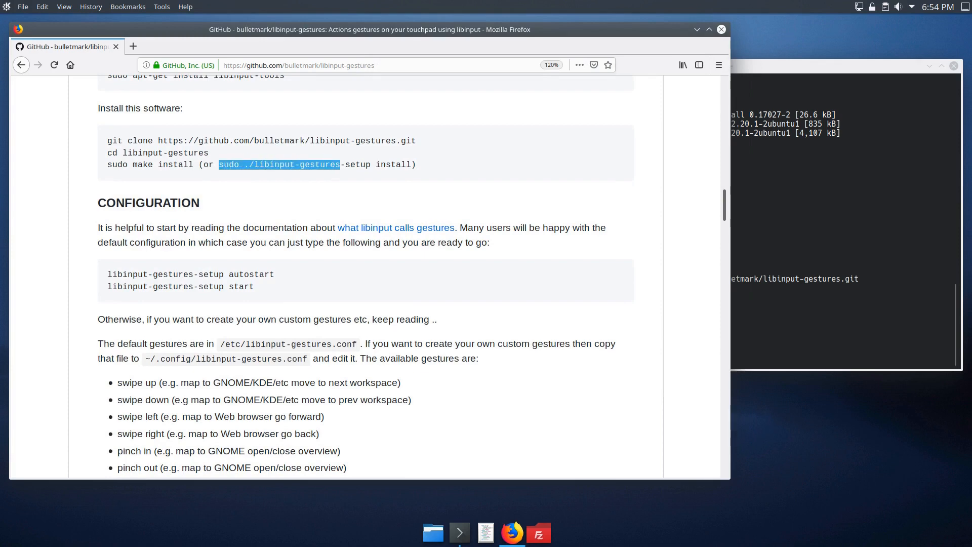
click(771, 334)
text(cd libinput-gestures/)
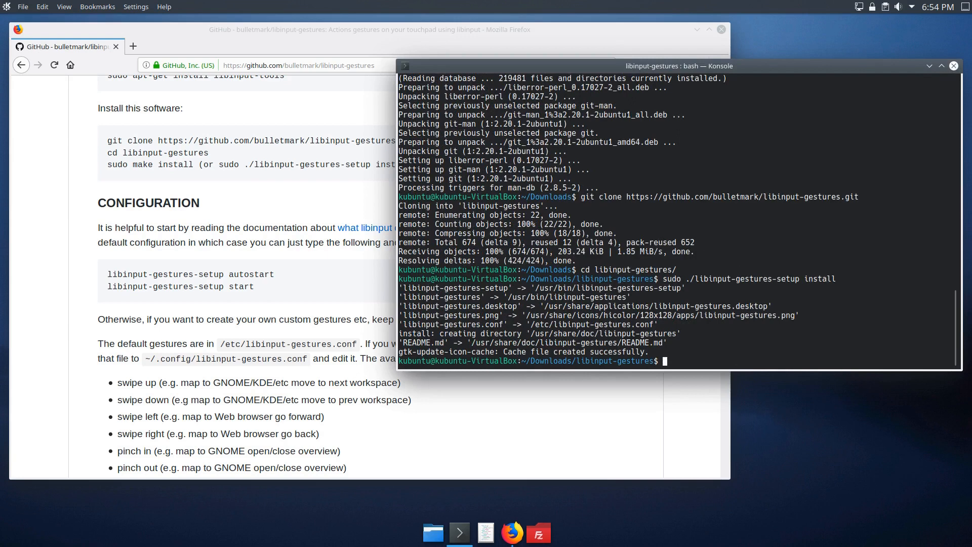
mouse_move(571, 296)
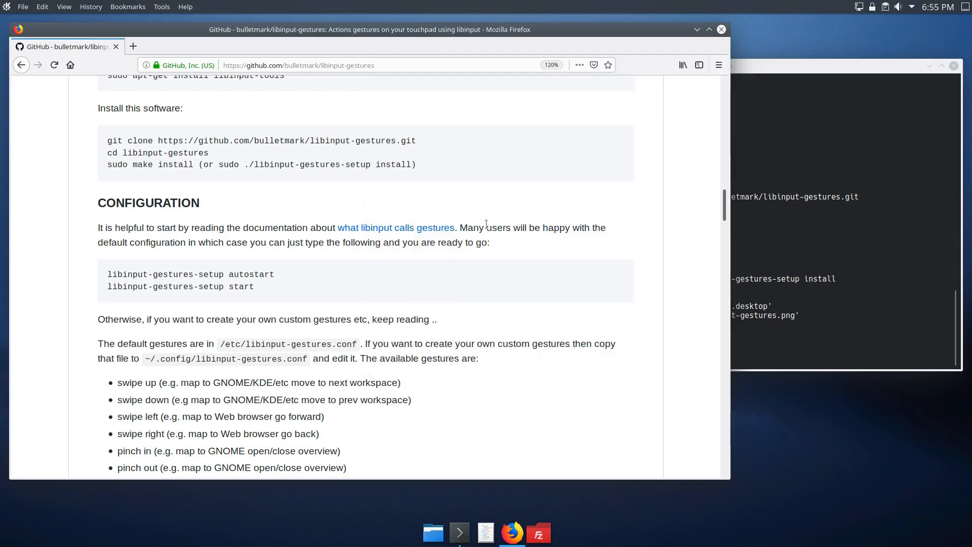
mouse_move(189, 240)
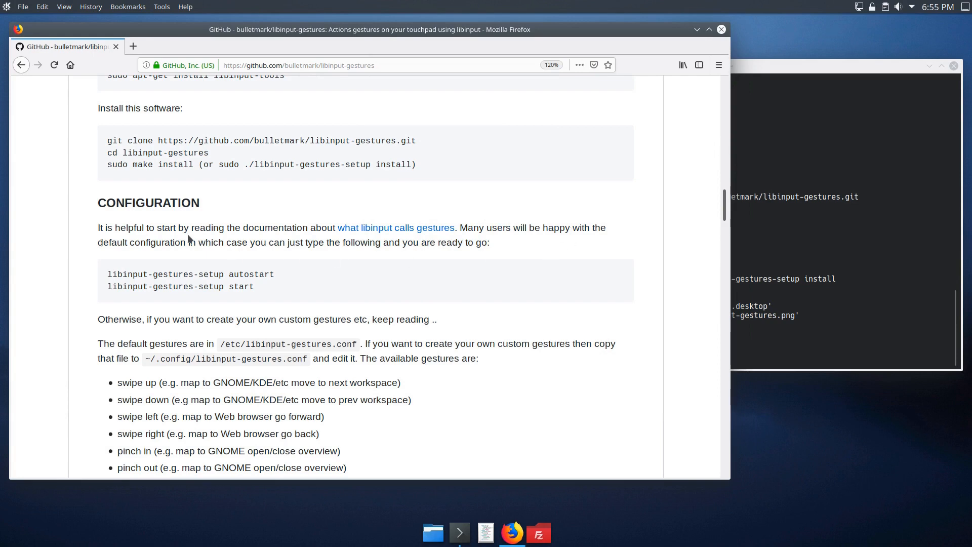
mouse_move(522, 253)
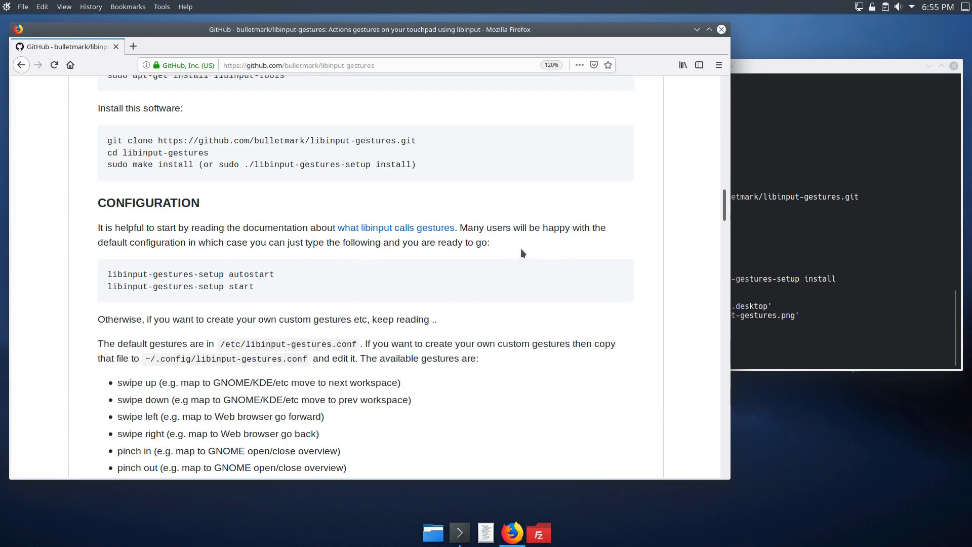
scroll(down, 3)
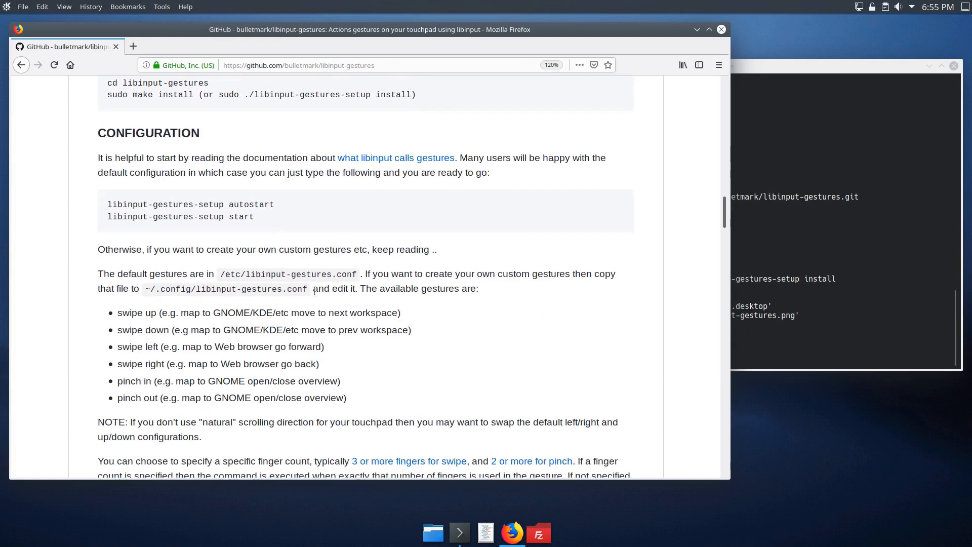
scroll(down, 3)
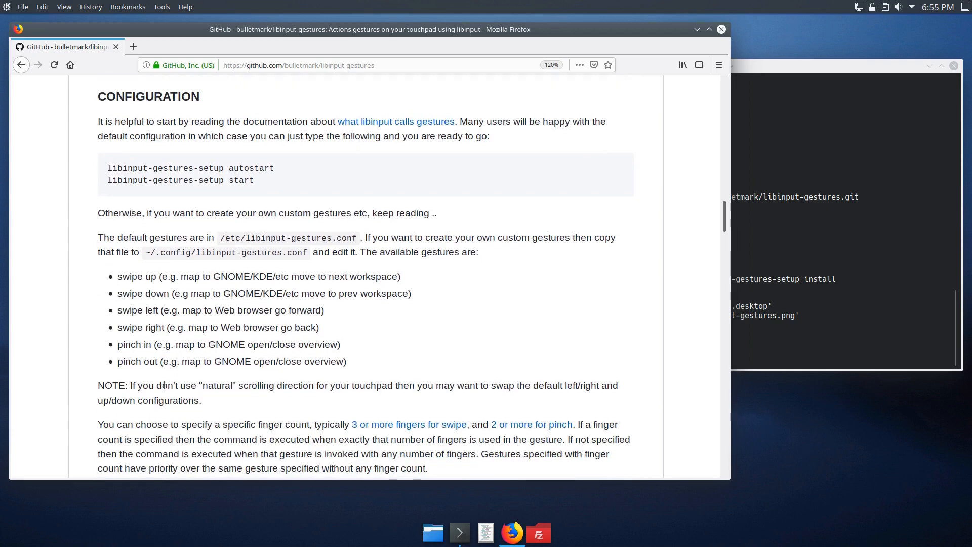
scroll(down, 3)
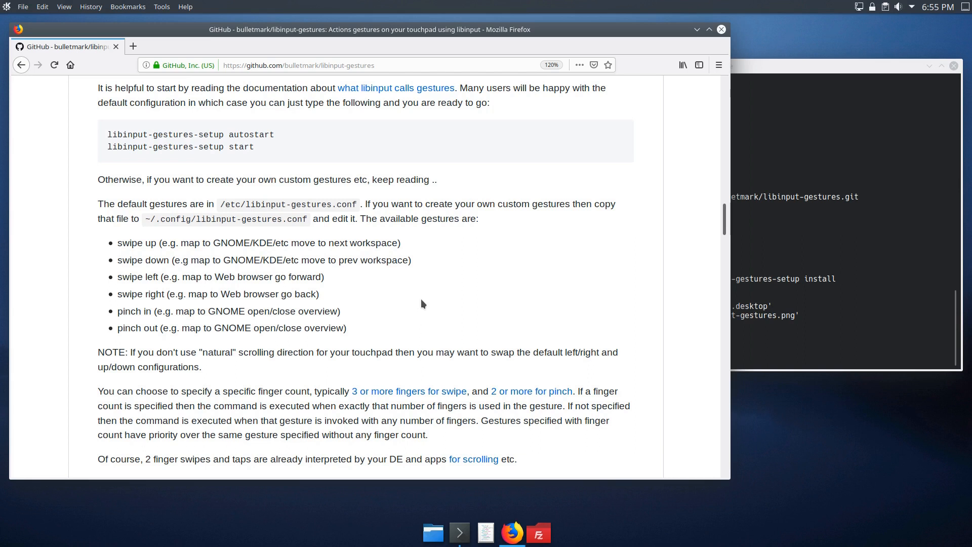
scroll(down, 3)
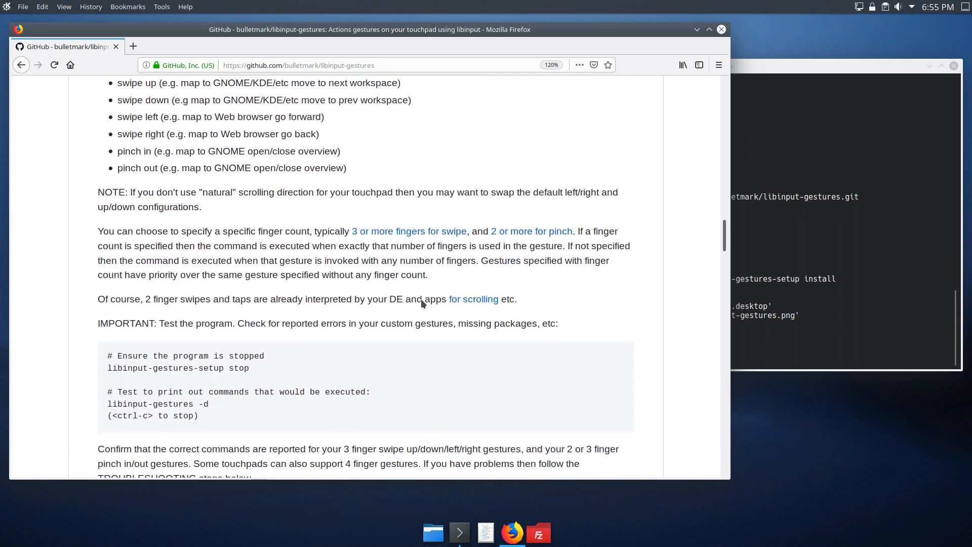
scroll(down, 3)
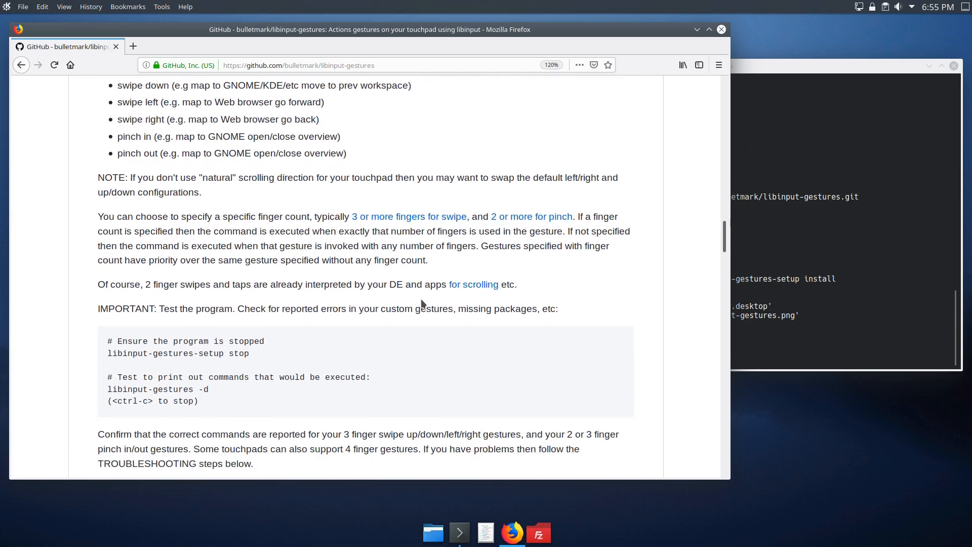
scroll(up, 3)
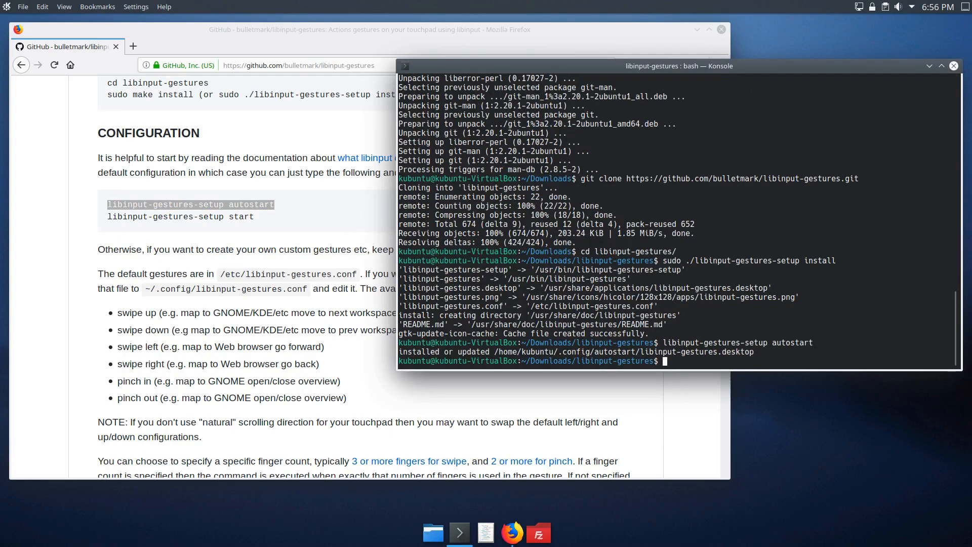
mouse_move(579, 351)
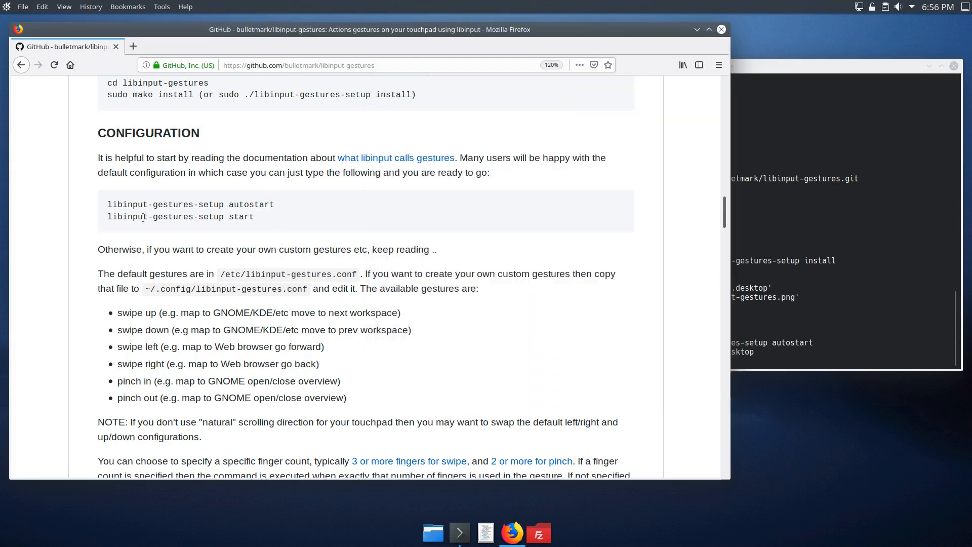
Step: Scroll the README to the /etc/libinput-gestures.conf default config path
scroll(down, 3)
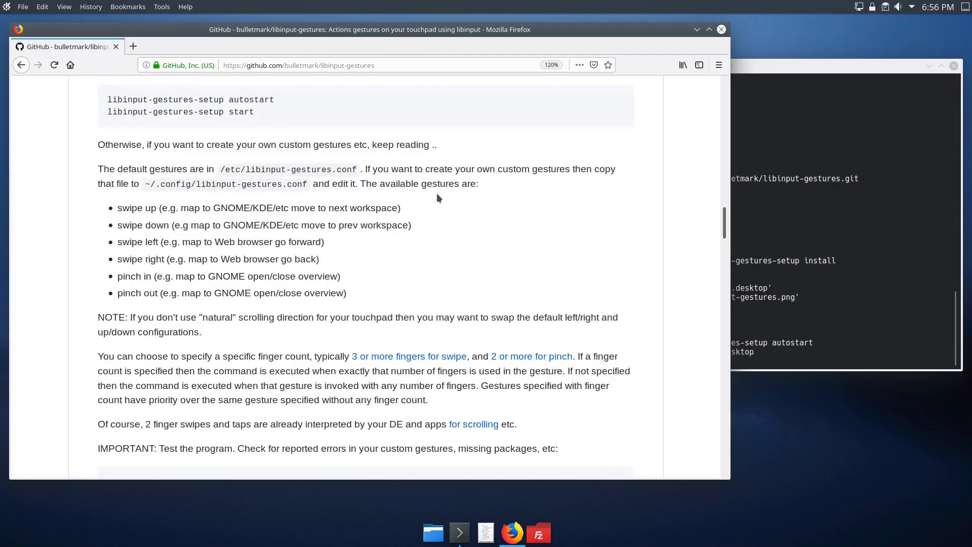
mouse_move(152, 162)
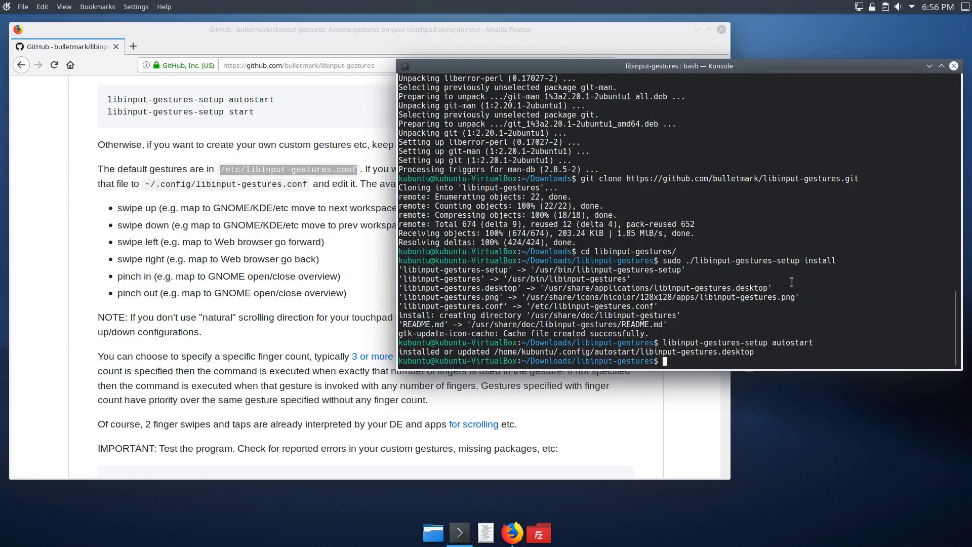
Step: Copy /etc/libinput-gestures.conf into ~/.config and open that copy in nano
text(/etc/libinput-gestures.conf)
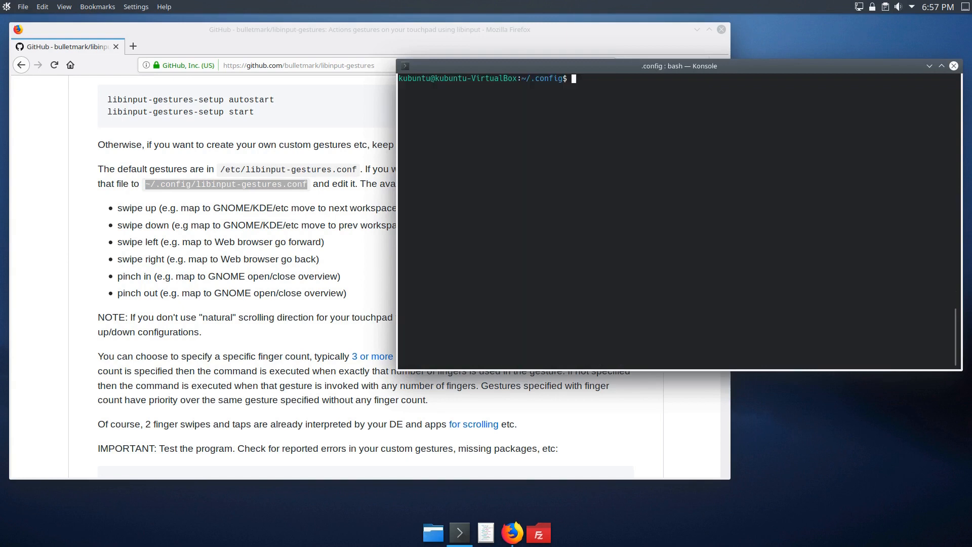
text(lib)
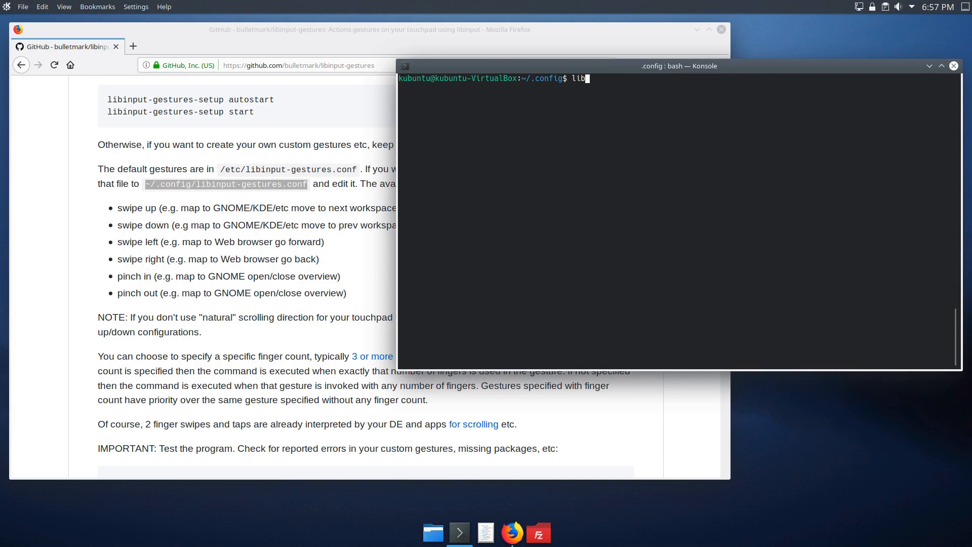
text(nano)
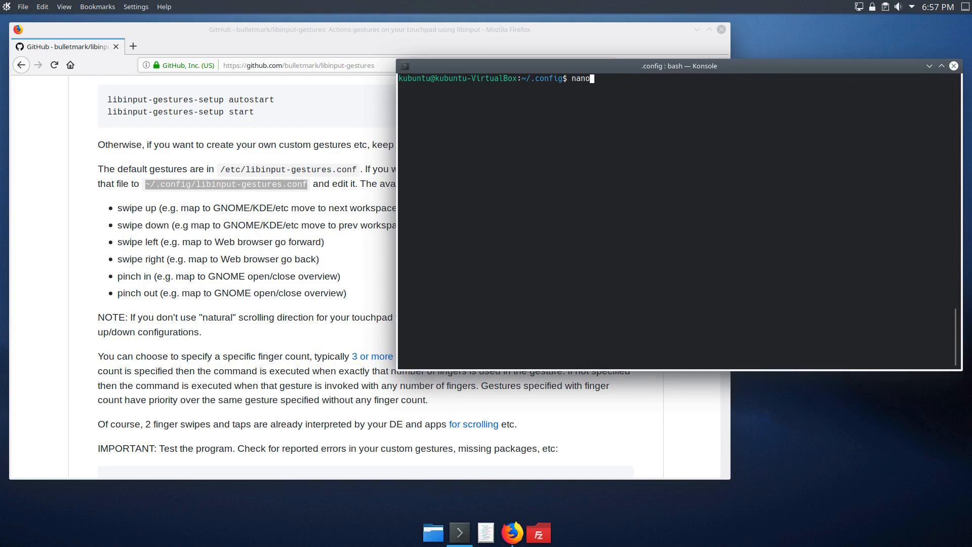
text(lib)
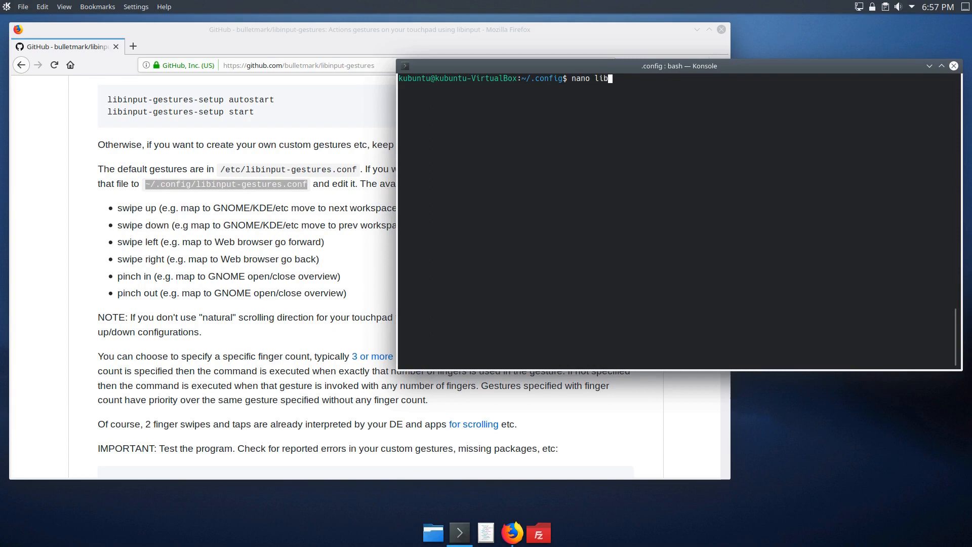
key(Return)
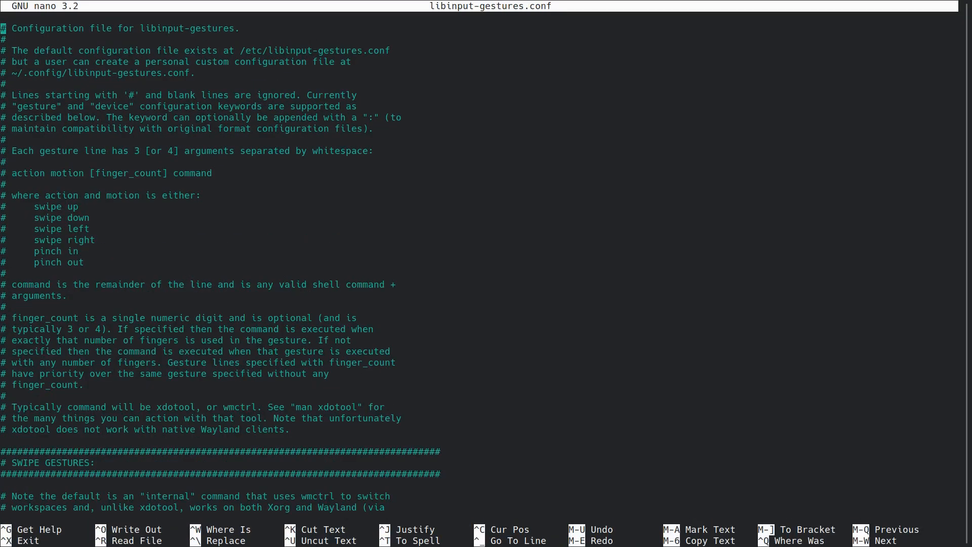
Step: Change 'swipe left' to right and 'swipe right' to left, then exit nano
scroll(down, 3)
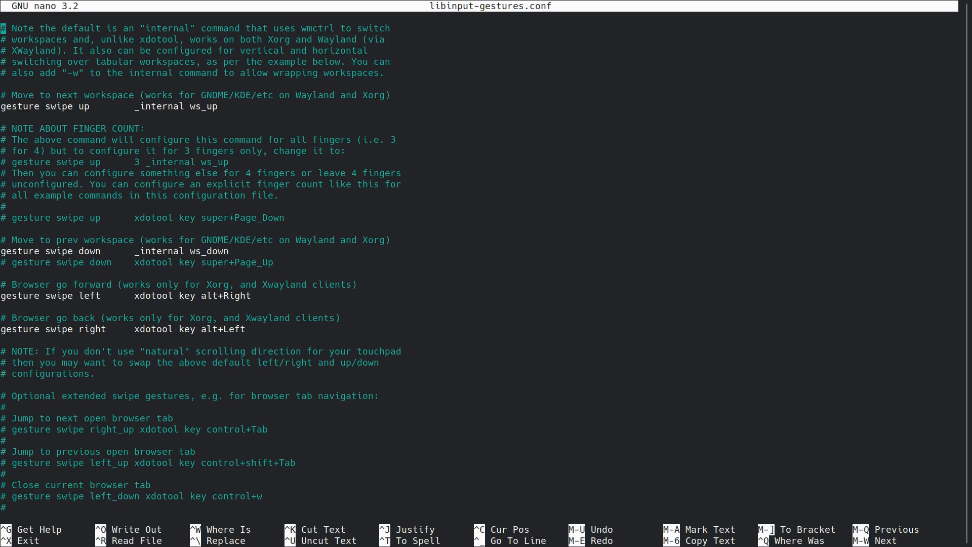
scroll(down, 3)
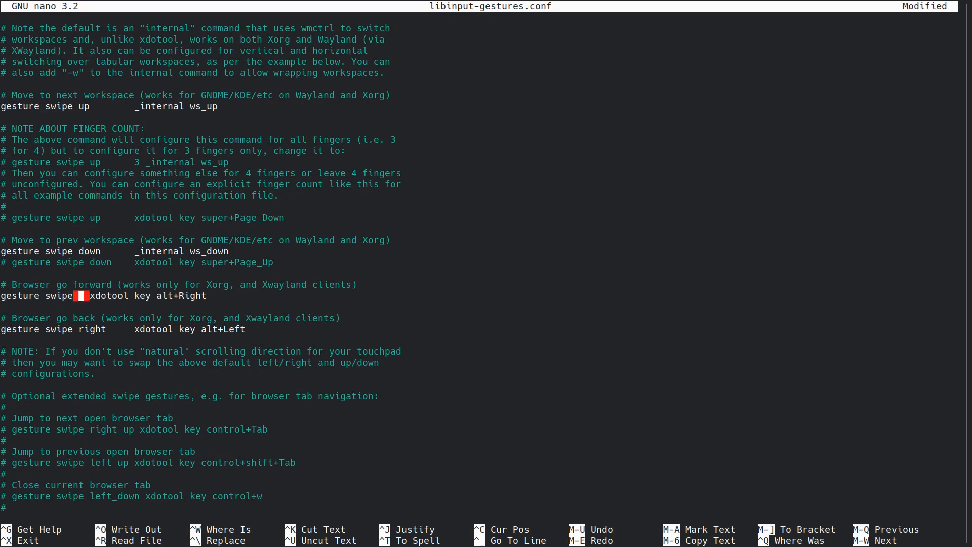
text(right)
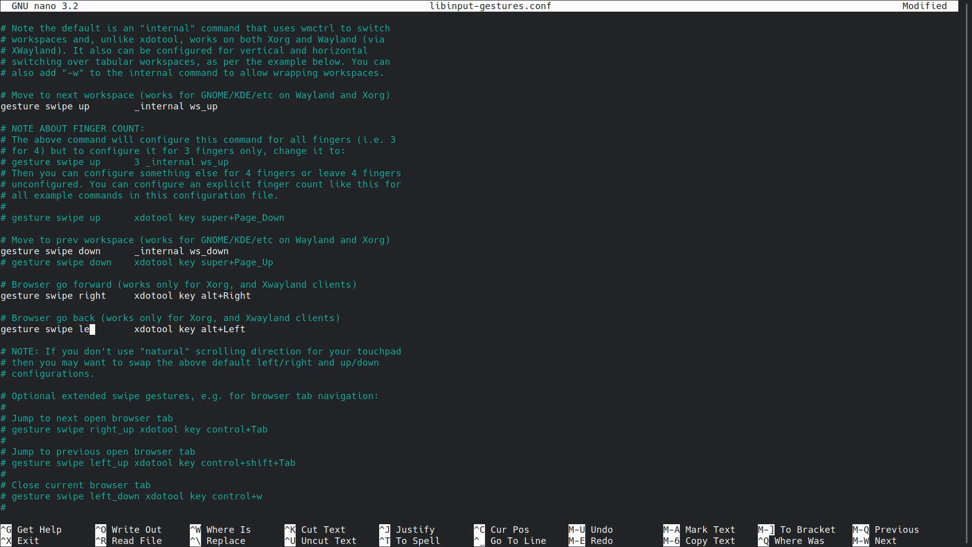
text(ft)
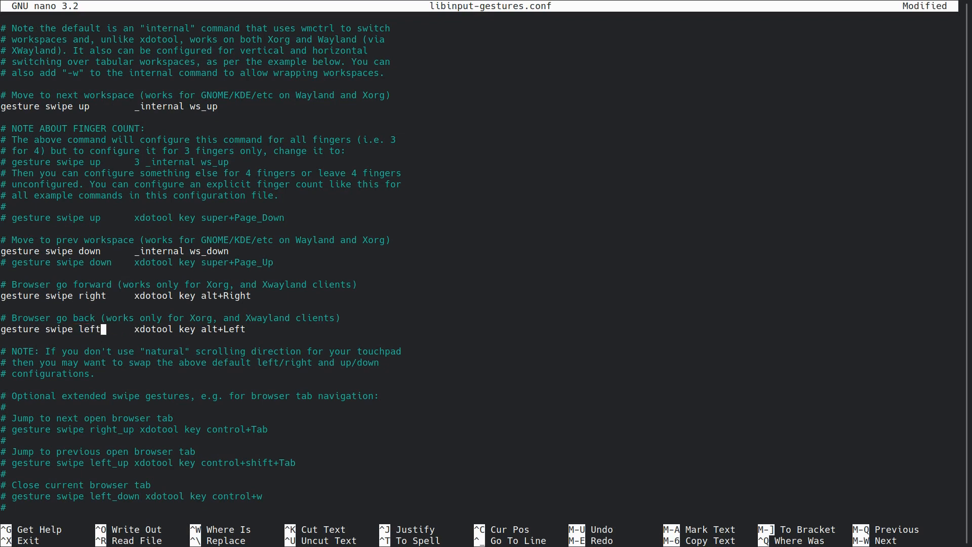
key(ctrl+x)
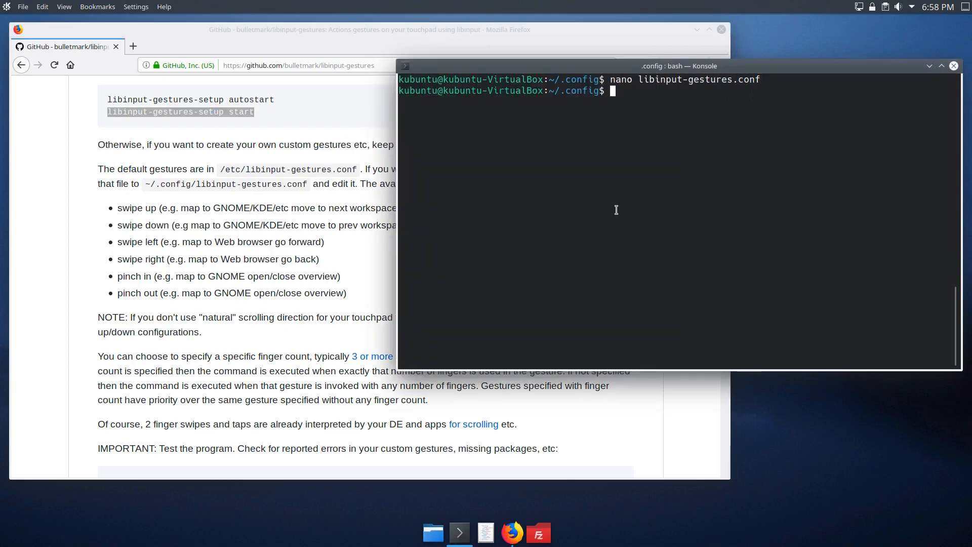
Step: Run 'libinput-gestures-setup start' so the customized swipe gestures become active
text(libinput-gestures-setup start)
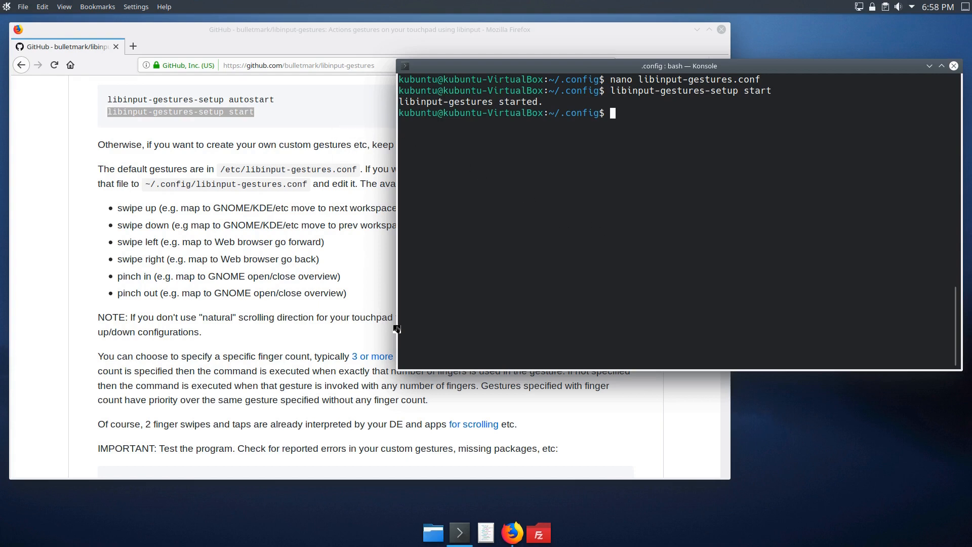
mouse_move(295, 129)
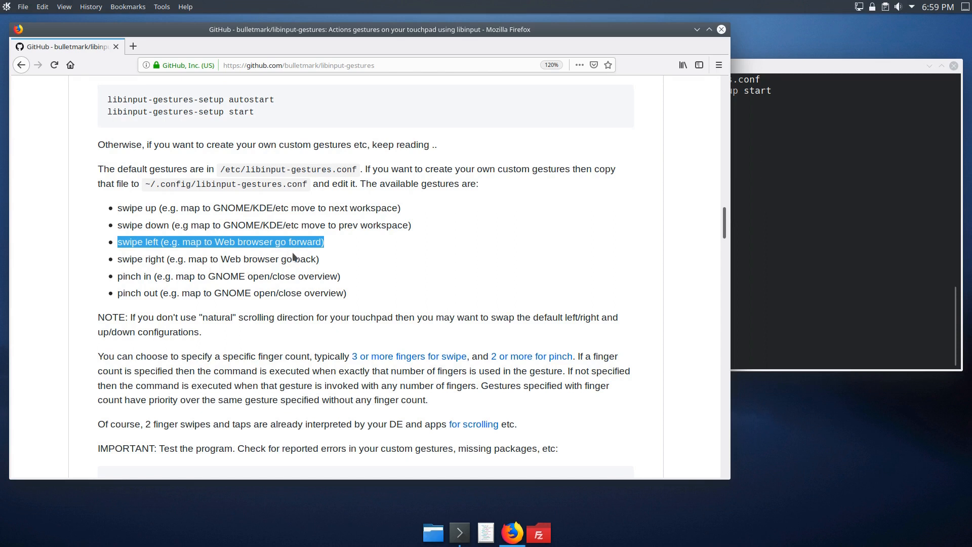
Step: Scroll the libinput-gestures page past Starting and Stopping, Upgrade and Removal to Troubleshooting
click(325, 246)
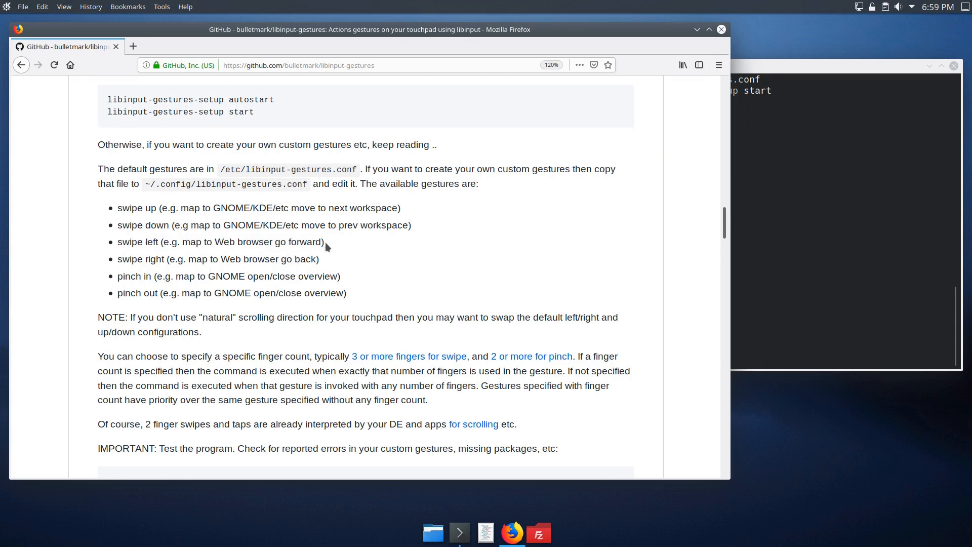
mouse_move(144, 254)
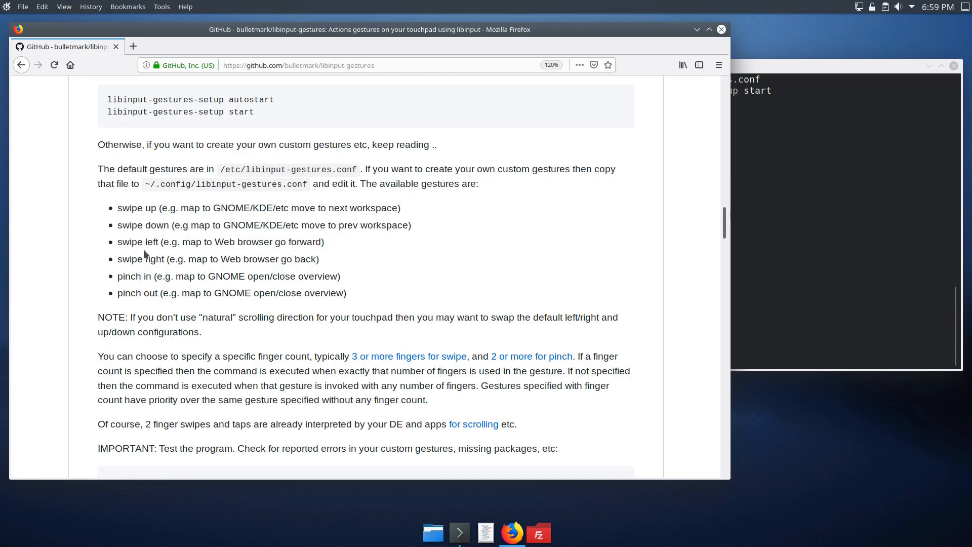
double_click(307, 259)
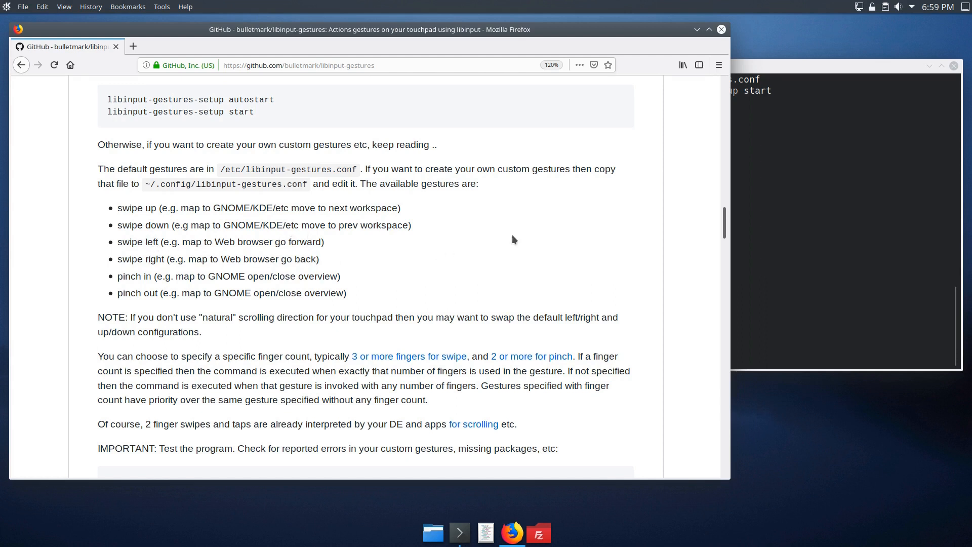
mouse_move(550, 245)
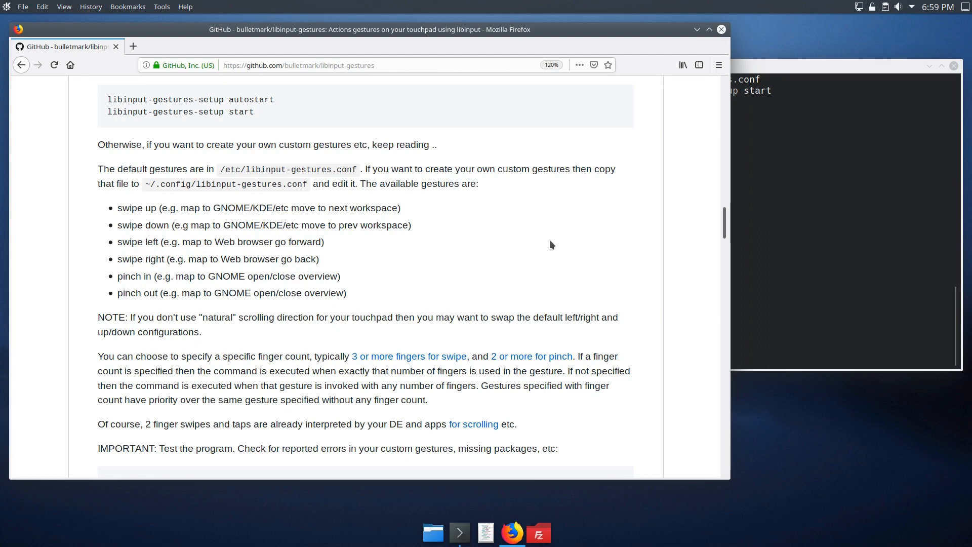
scroll(down, 3)
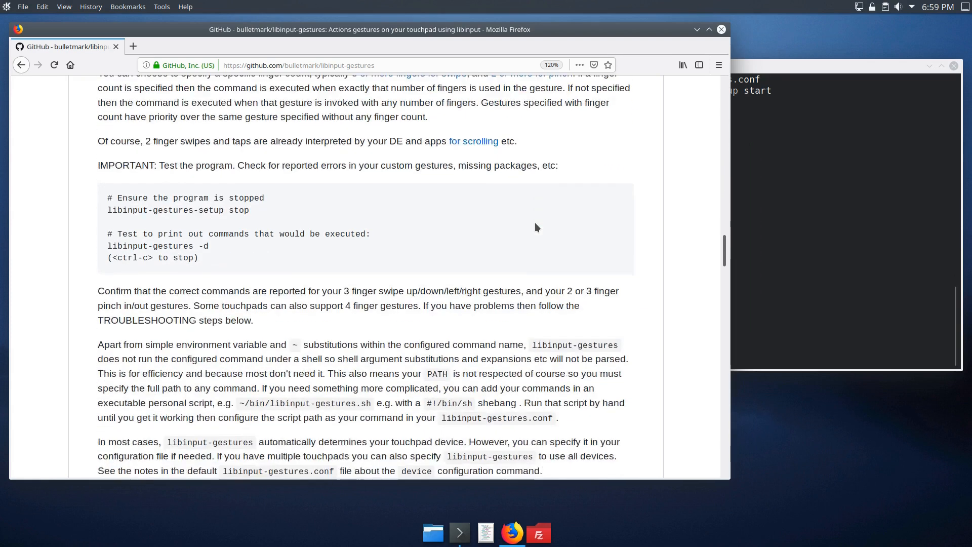
scroll(down, 3)
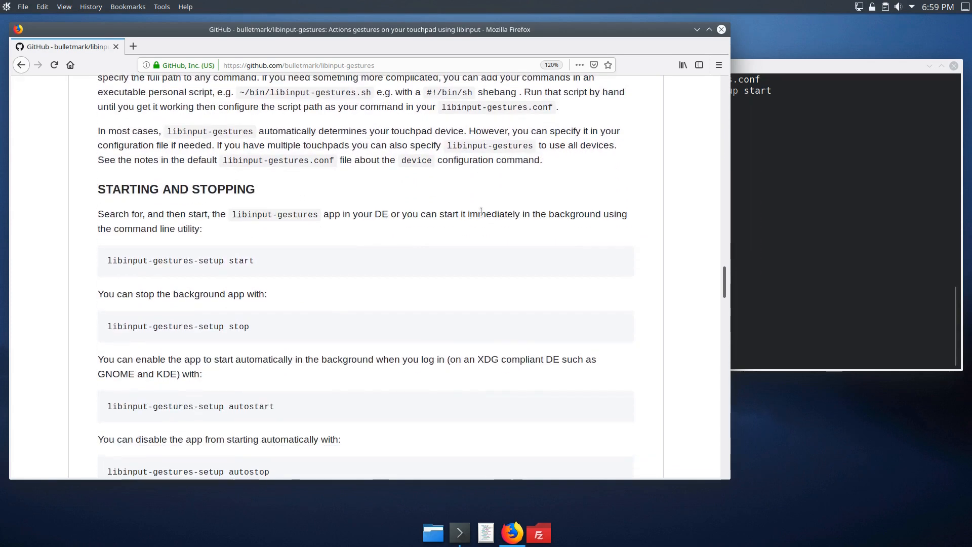
mouse_move(331, 257)
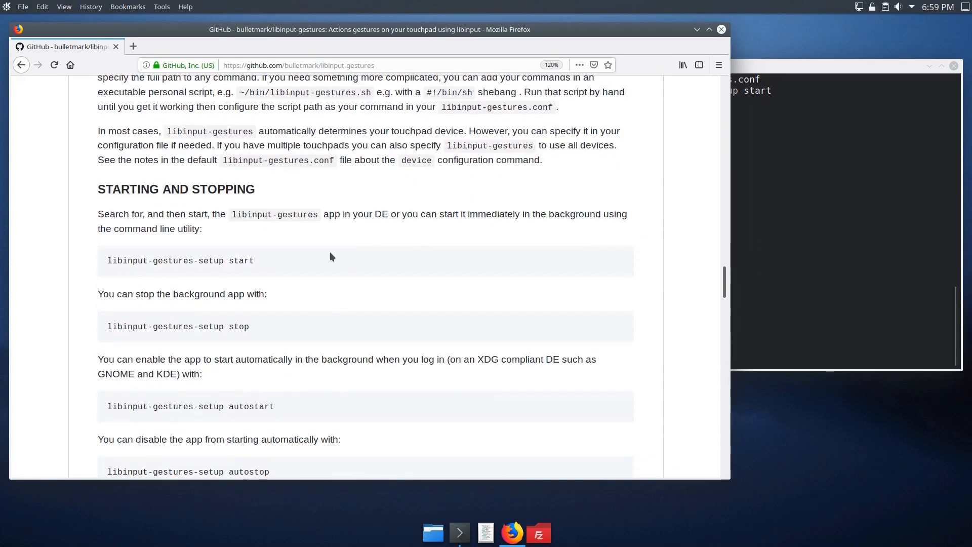
scroll(down, 3)
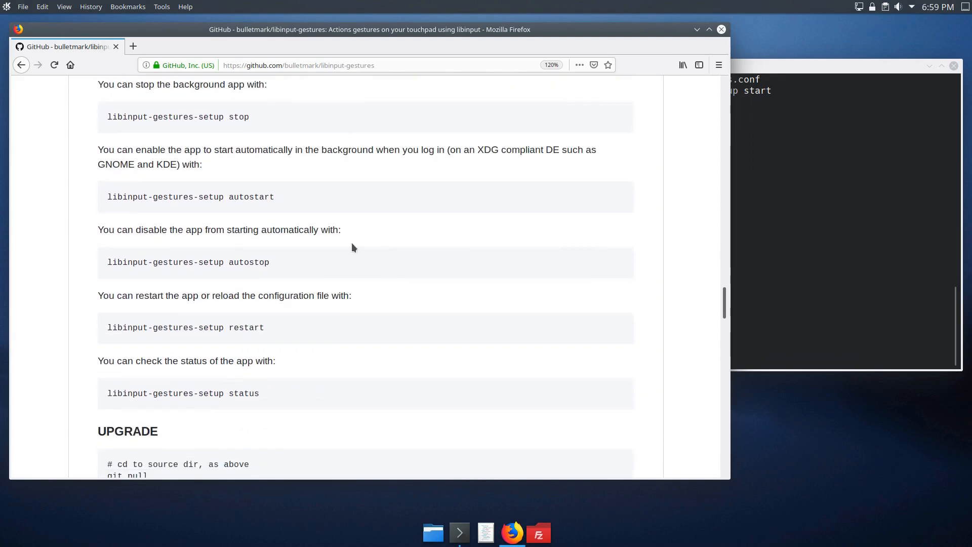
scroll(down, 3)
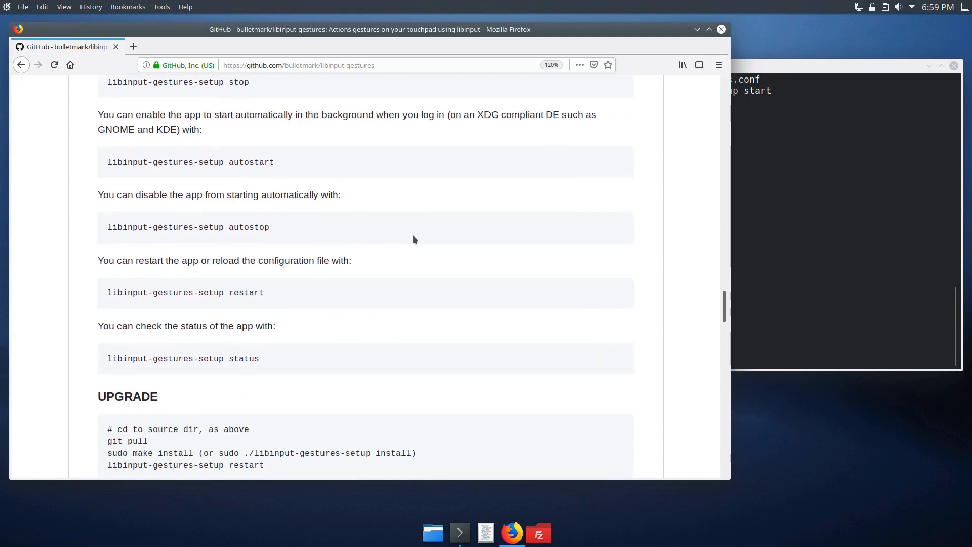
scroll(down, 3)
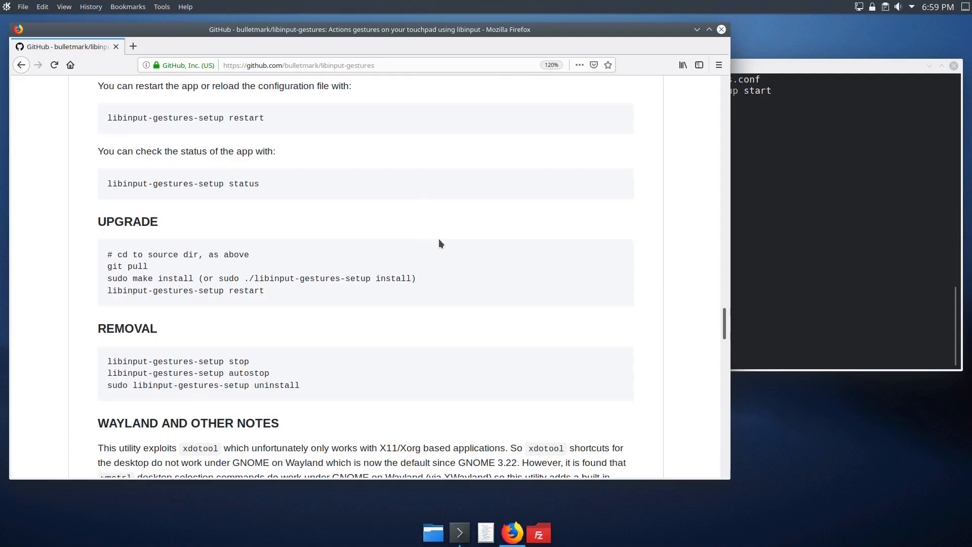
scroll(down, 3)
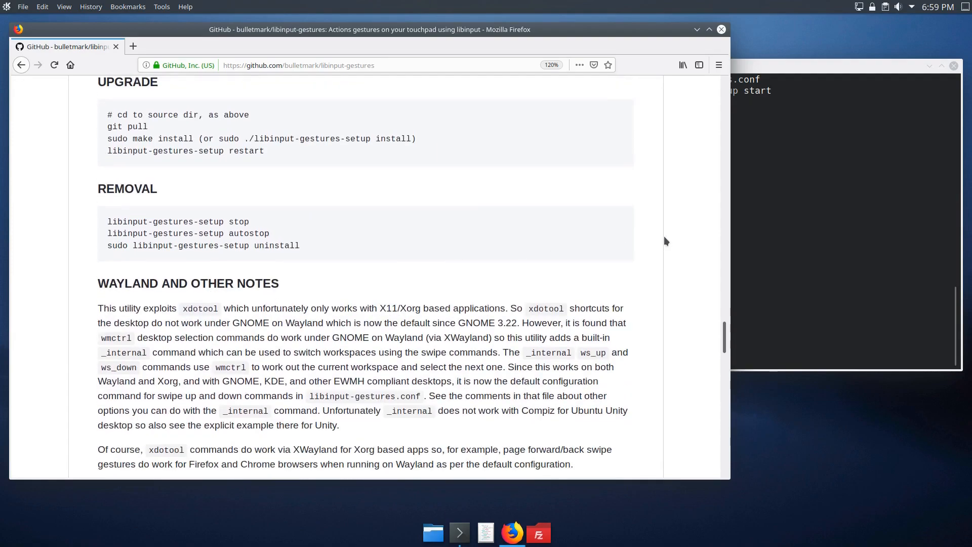
scroll(down, 3)
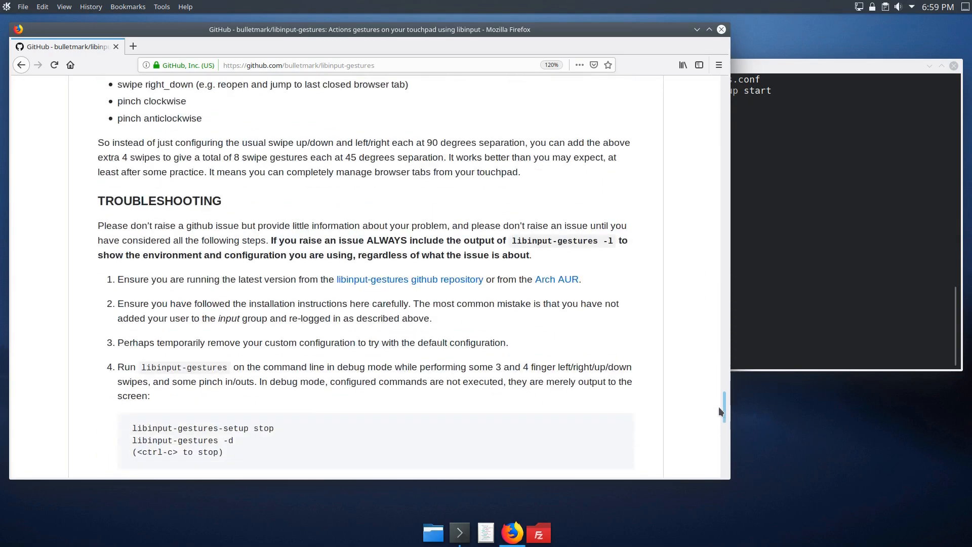